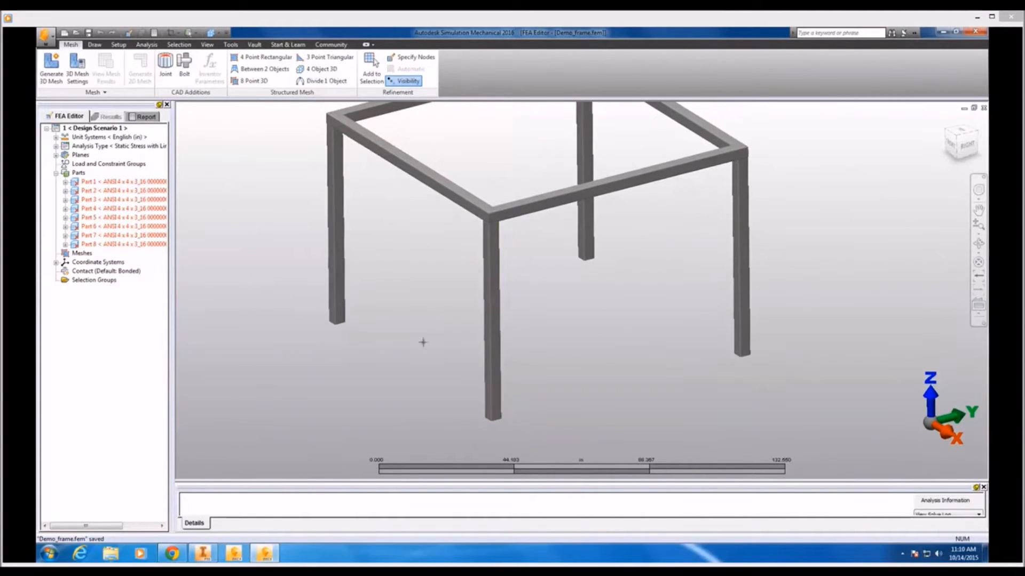
{"action": "mouse_move", "coordinate": [263, 152]}
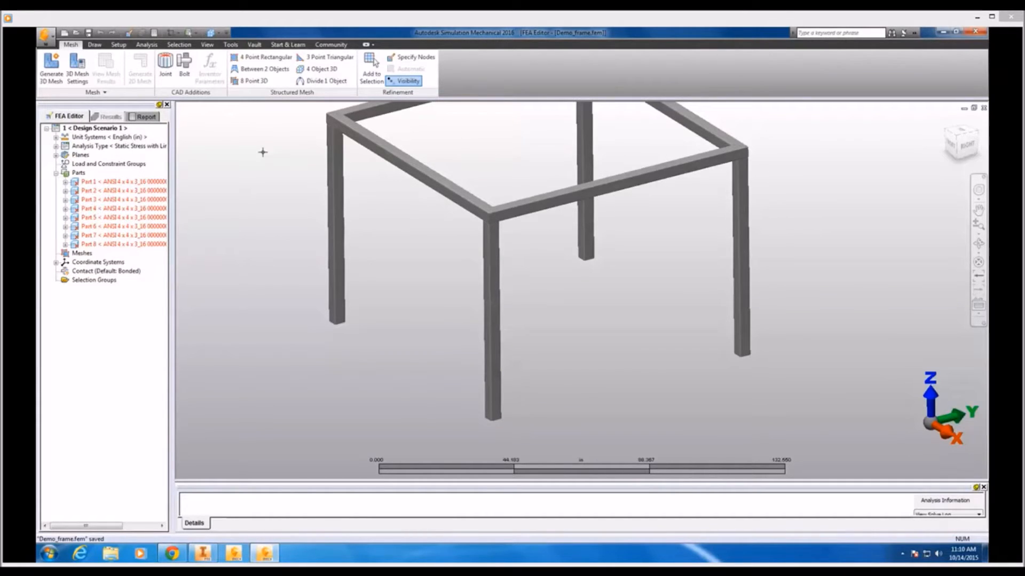
{"action": "mouse_move", "coordinate": [77, 62]}
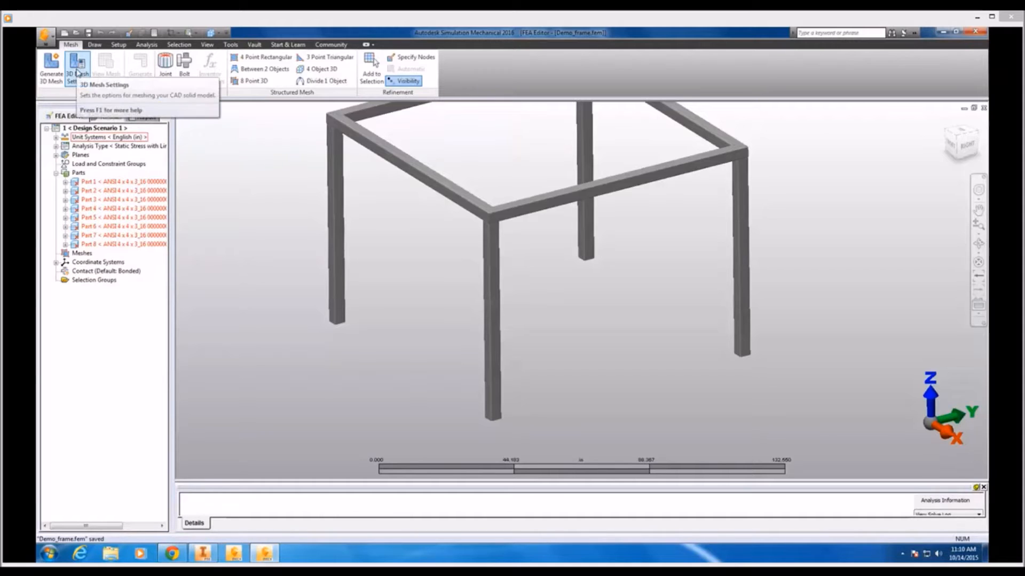
Step: Mesh the frame using the Midplane mesh type from 3D Mesh Settings
{"action": "left_click", "coordinate": [76, 64]}
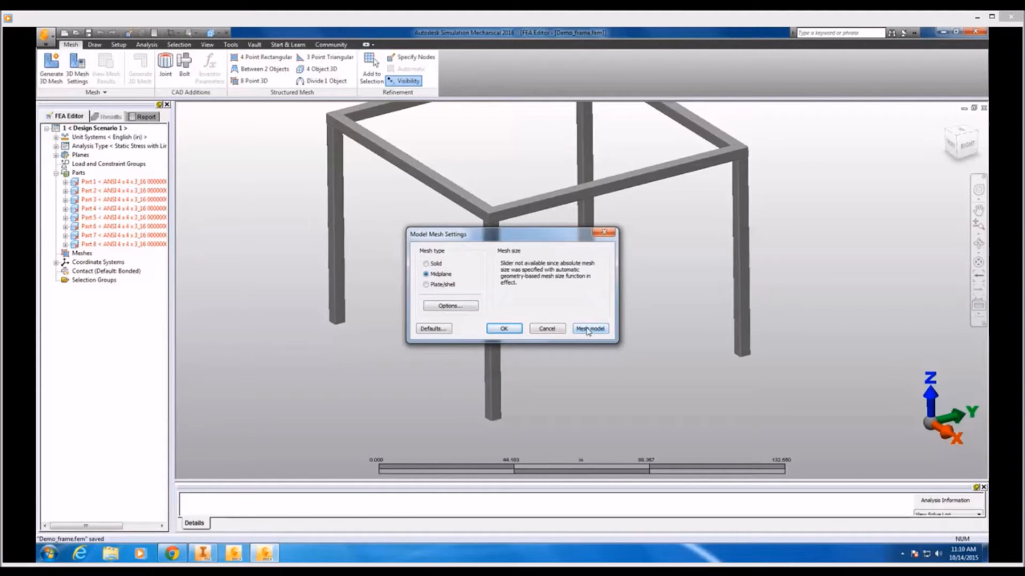
{"action": "left_click", "coordinate": [588, 328]}
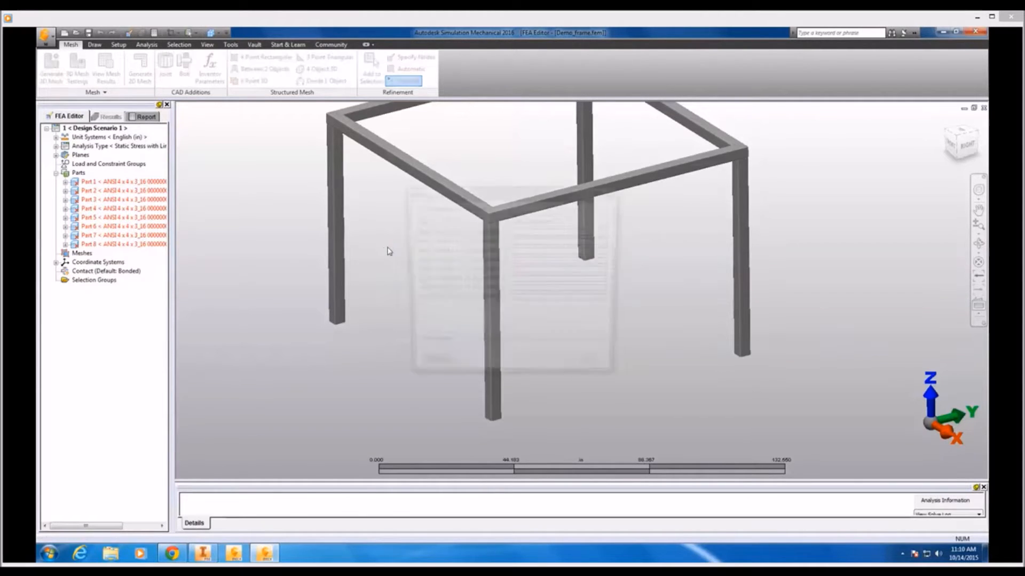
Step: Let meshing complete and accept viewing the midplane mesh on all tubular members
{"action": "left_click", "coordinate": [50, 65]}
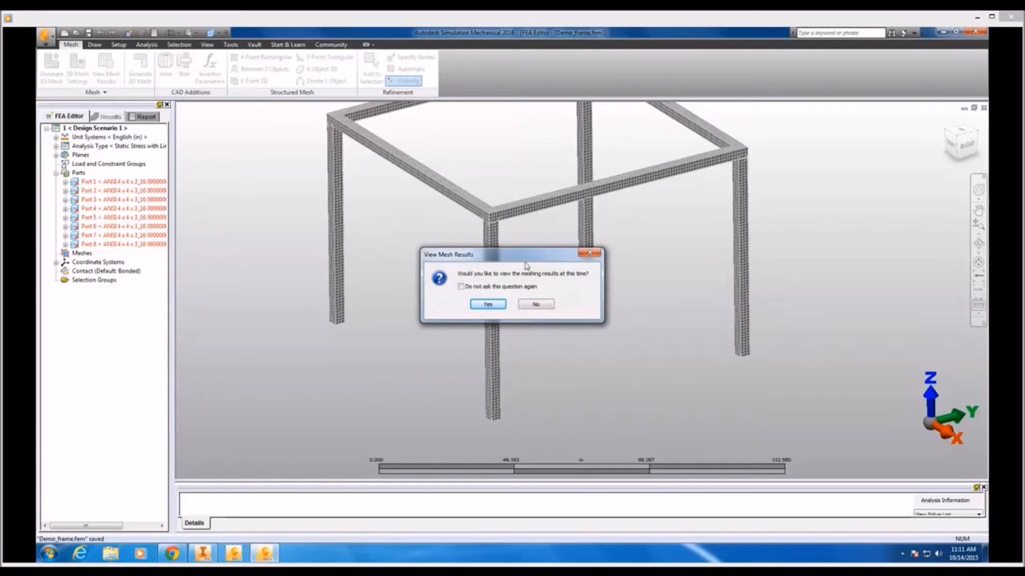
{"action": "left_click", "coordinate": [536, 303]}
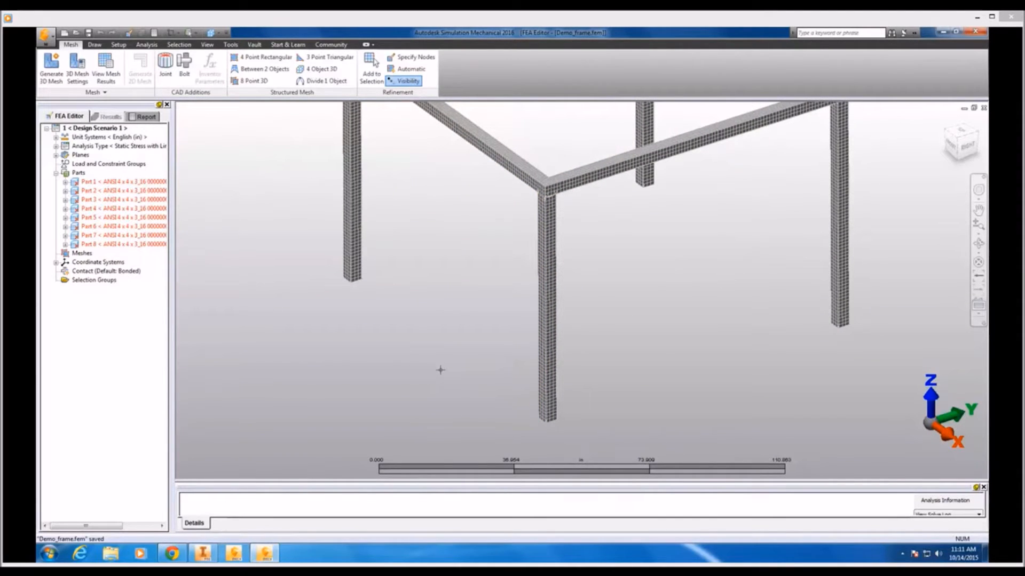
Step: Highlight the foot edge constraints in the Analysis tree, then show displacement magnitude results
{"action": "left_click", "coordinate": [146, 44]}
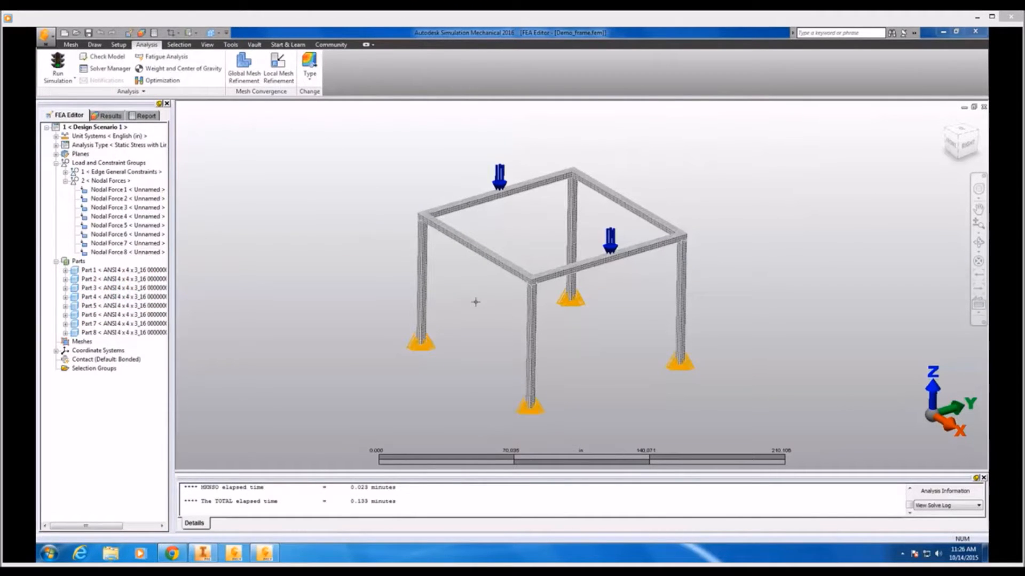
{"action": "left_click", "coordinate": [121, 171]}
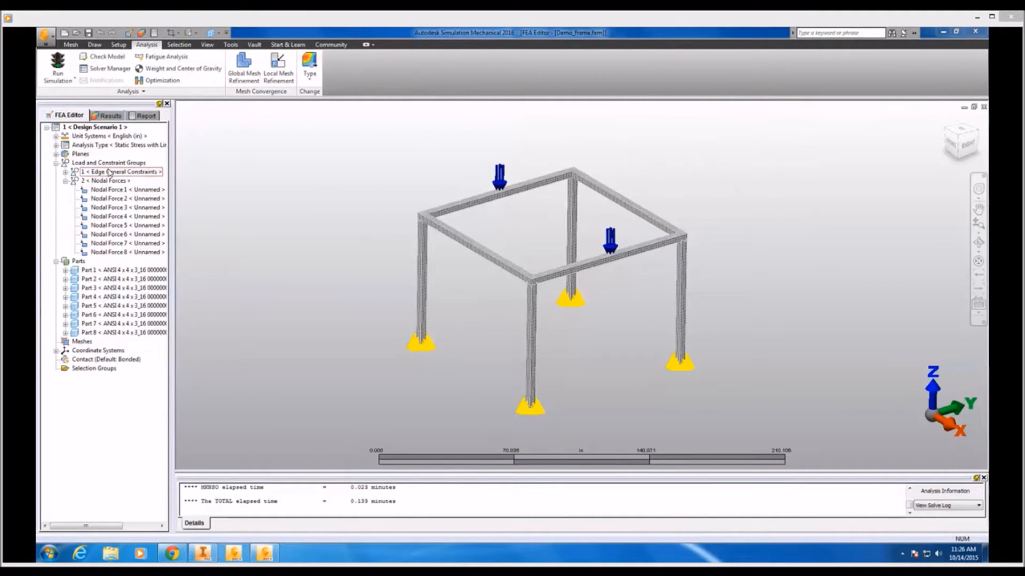
{"action": "left_click", "coordinate": [107, 180]}
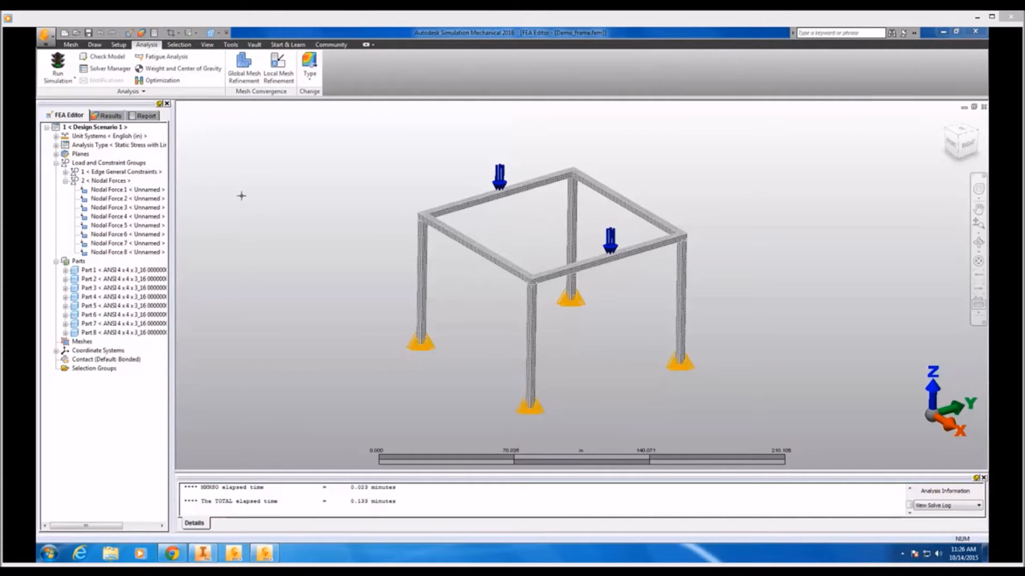
{"action": "left_click", "coordinate": [109, 116]}
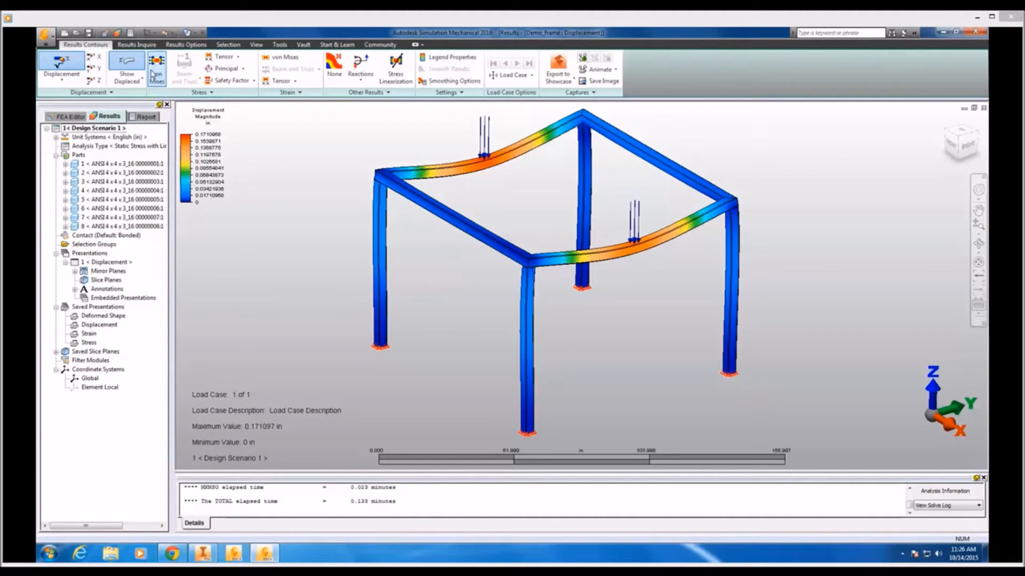
Step: Plot von Mises stress with the range maximum set to 36000 lbf/in², then return to FEA Editor
{"action": "left_click", "coordinate": [155, 69]}
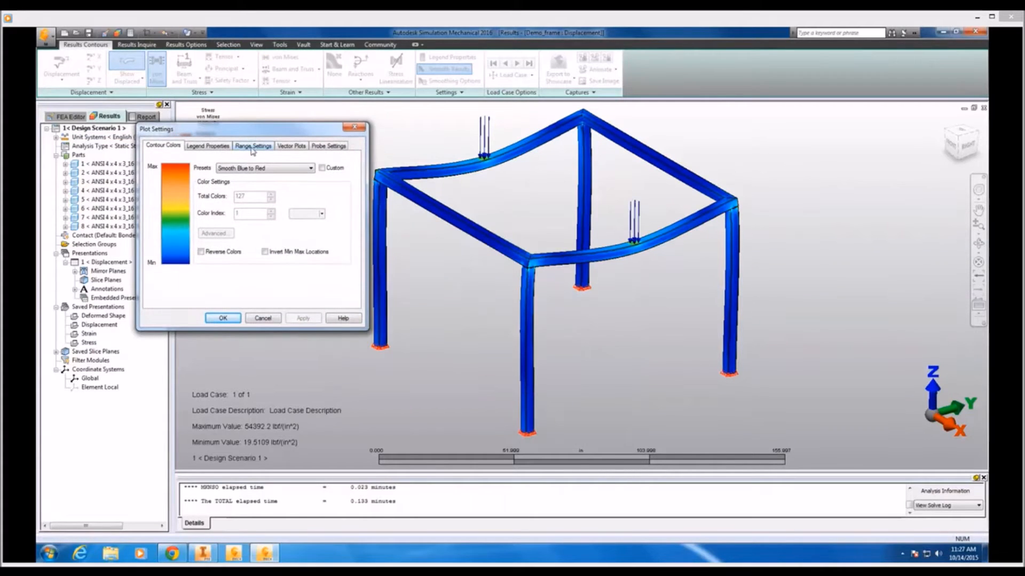
{"action": "left_click", "coordinate": [253, 146]}
{"action": "type", "text": "36000"}
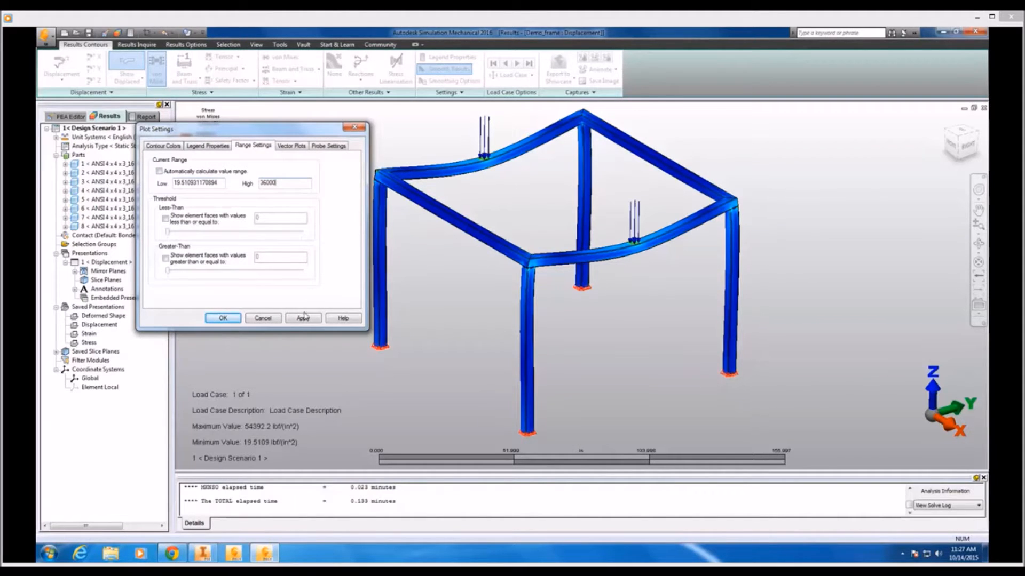
{"action": "left_click", "coordinate": [302, 318]}
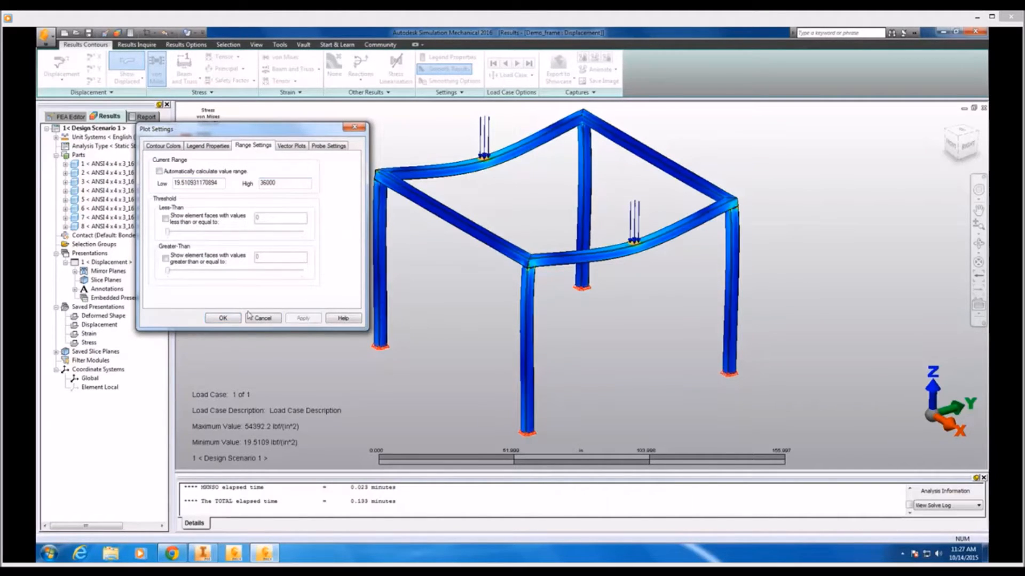
{"action": "left_click", "coordinate": [222, 318]}
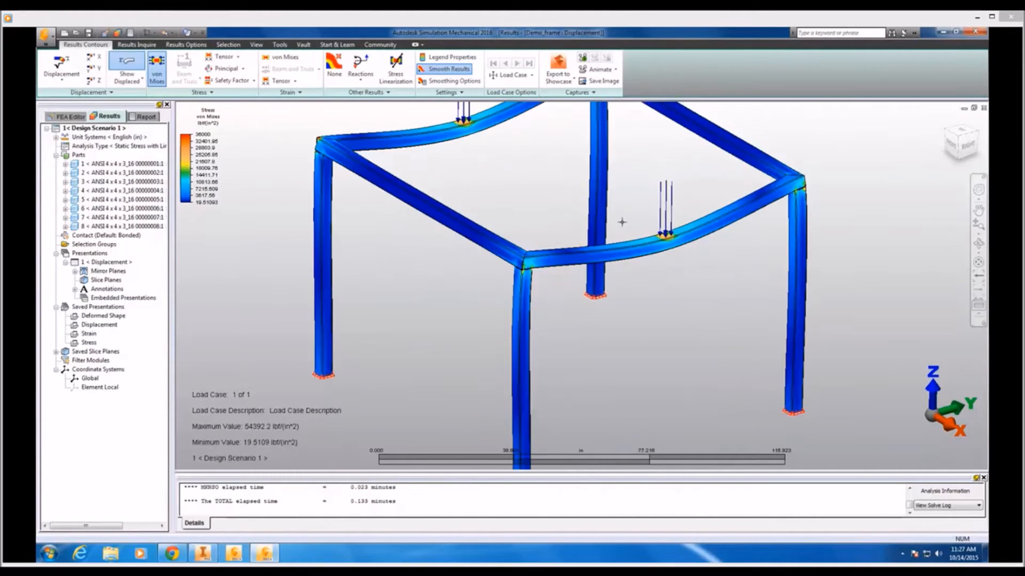
{"action": "scroll", "scroll_direction": "up", "scroll_amount": 3}
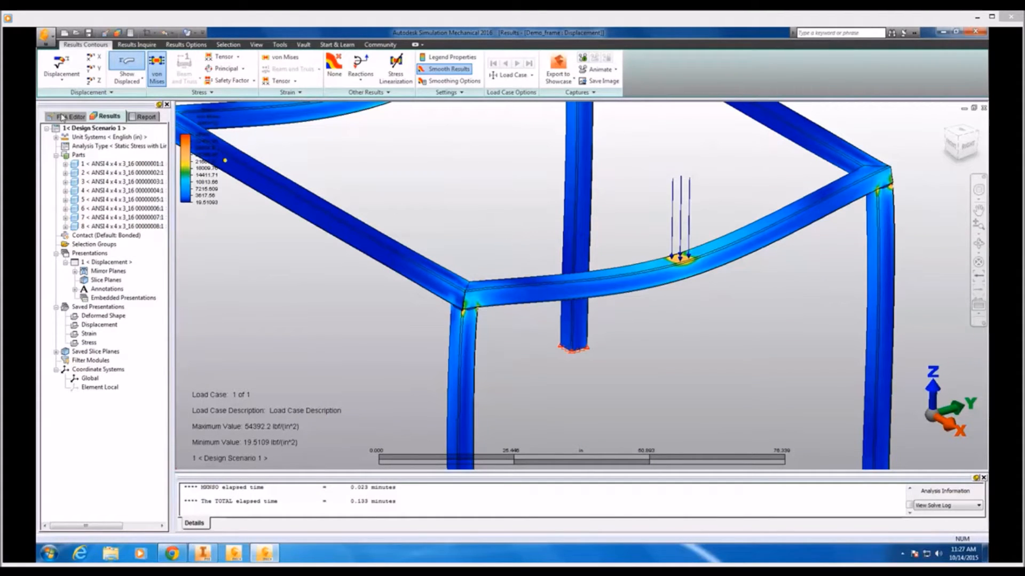
{"action": "left_click", "coordinate": [65, 116]}
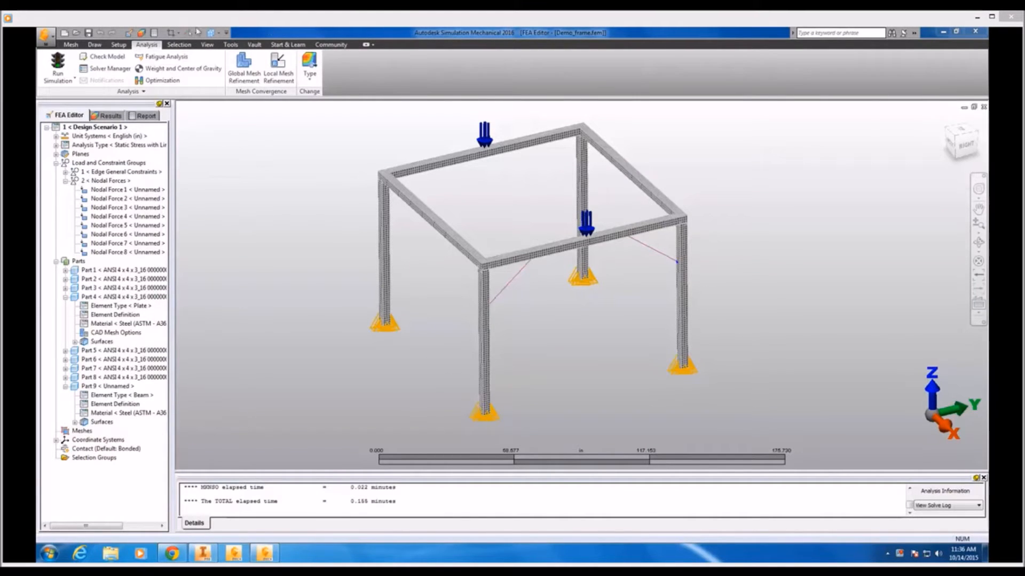
Step: Give Part 9's brace beams a 2 × 1.5 in Hollow Rectangular library cross-section
{"action": "left_click", "coordinate": [94, 45]}
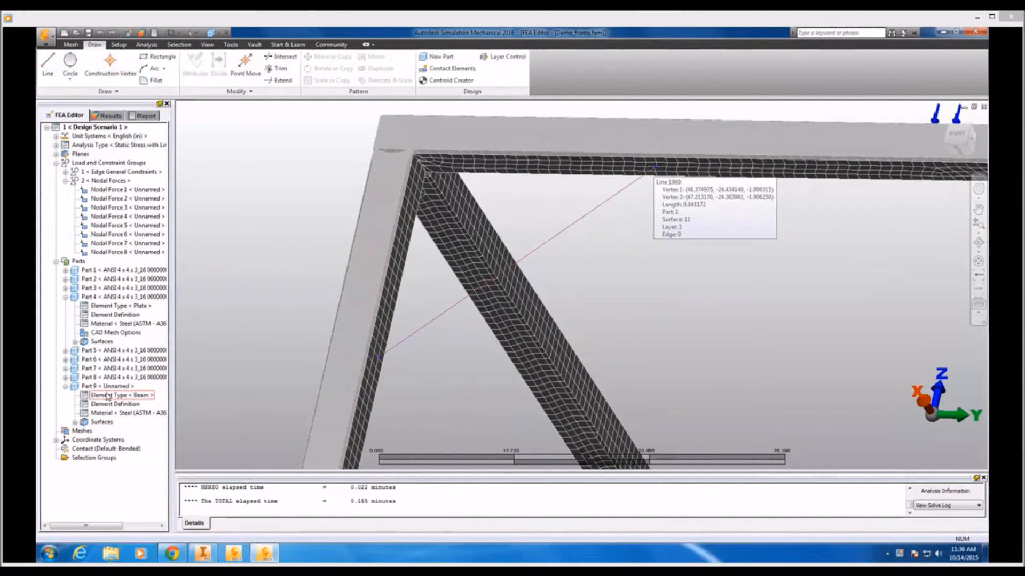
{"action": "left_click", "coordinate": [108, 387]}
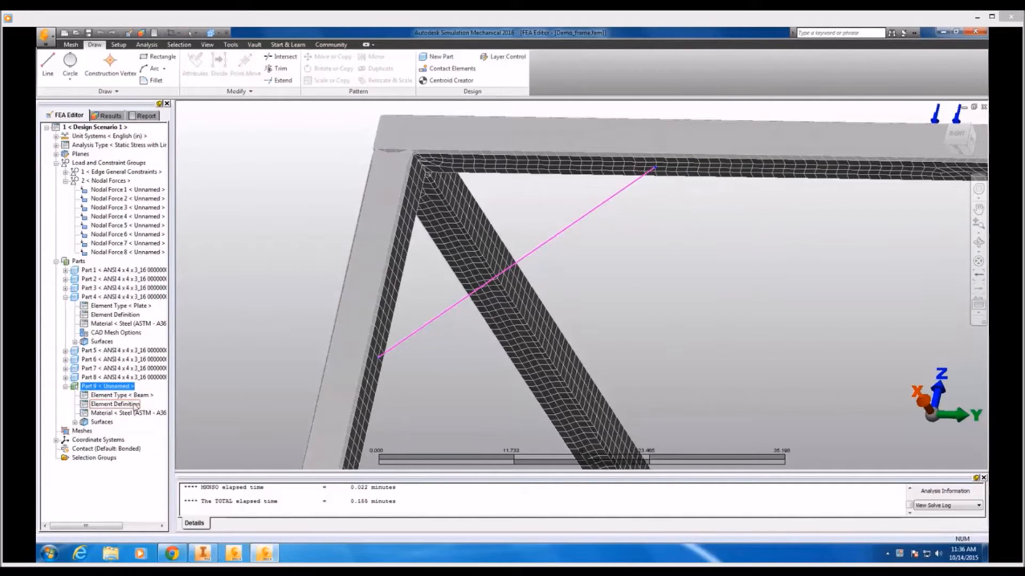
{"action": "left_click", "coordinate": [121, 395]}
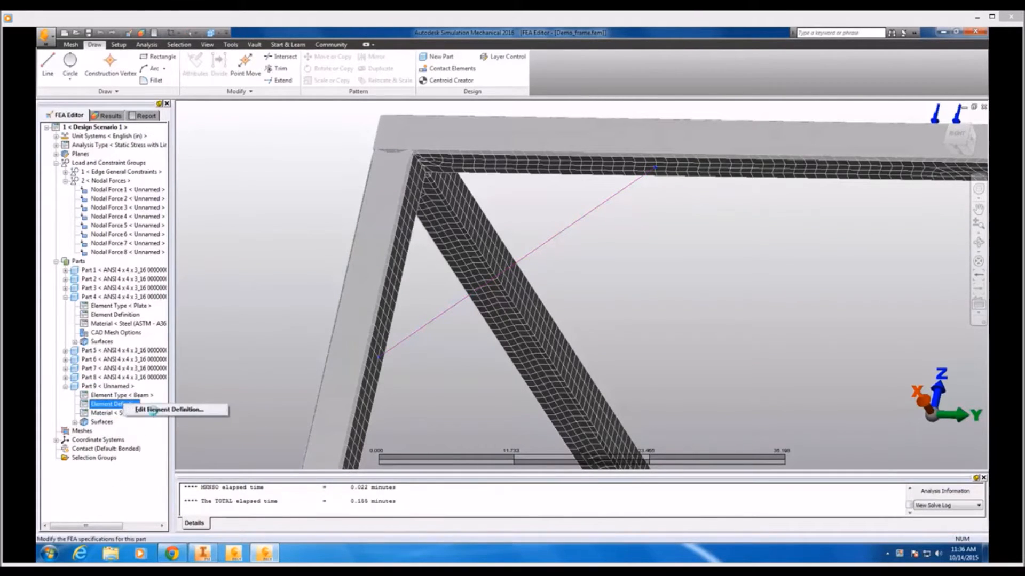
{"action": "left_click", "coordinate": [169, 409]}
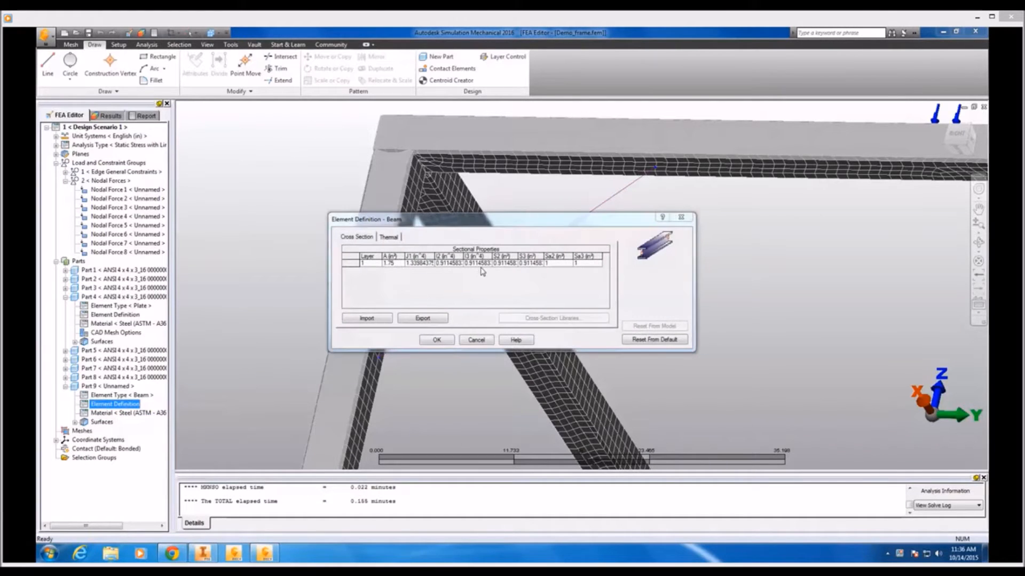
{"action": "left_click", "coordinate": [553, 317]}
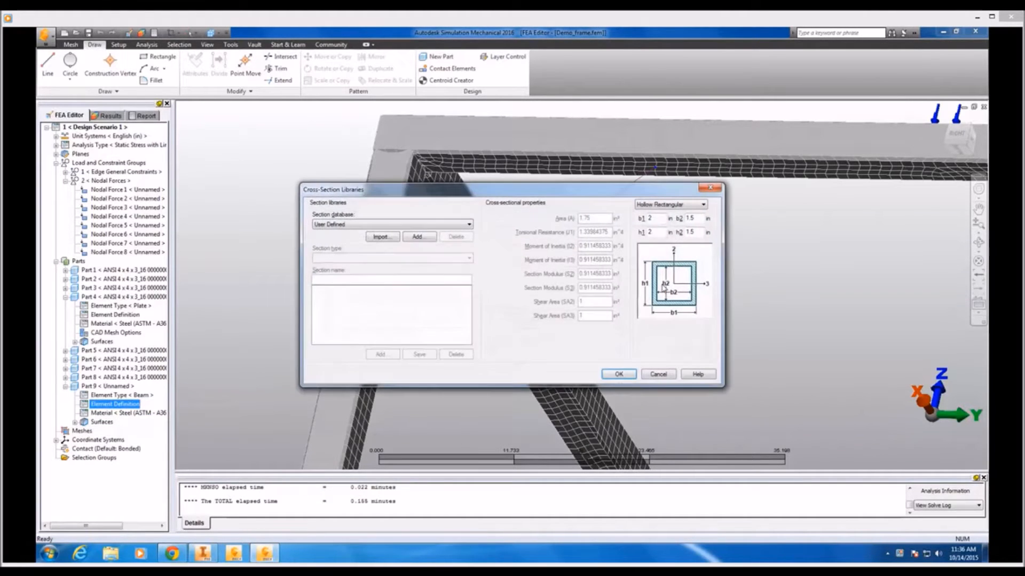
{"action": "mouse_move", "coordinate": [633, 324]}
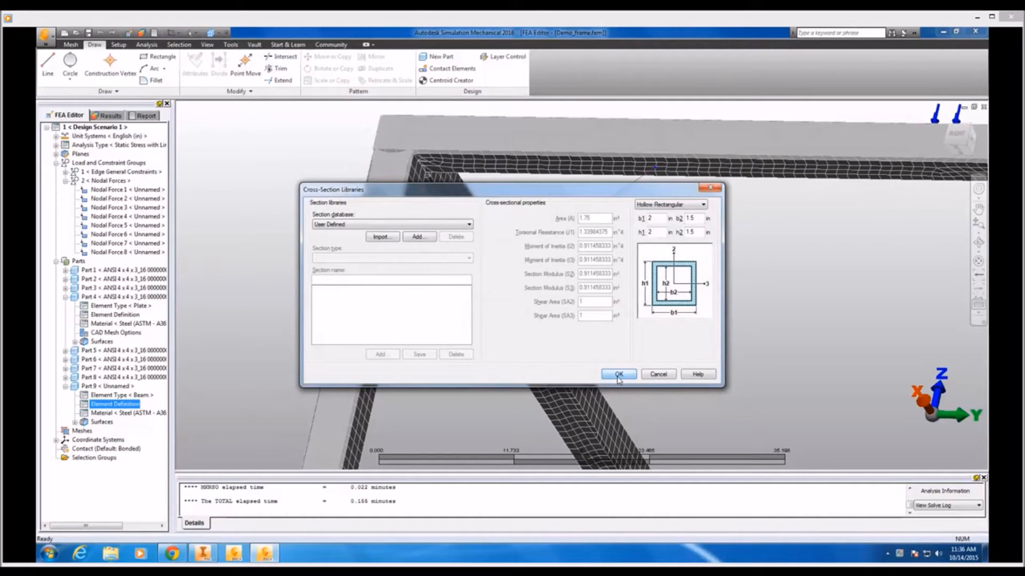
{"action": "left_click", "coordinate": [618, 373]}
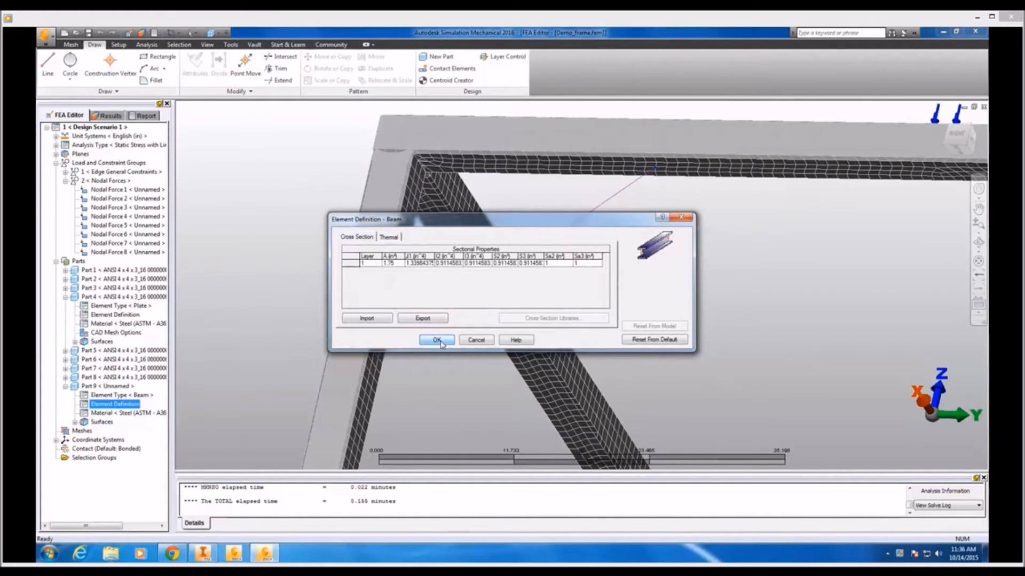
{"action": "left_click", "coordinate": [436, 340]}
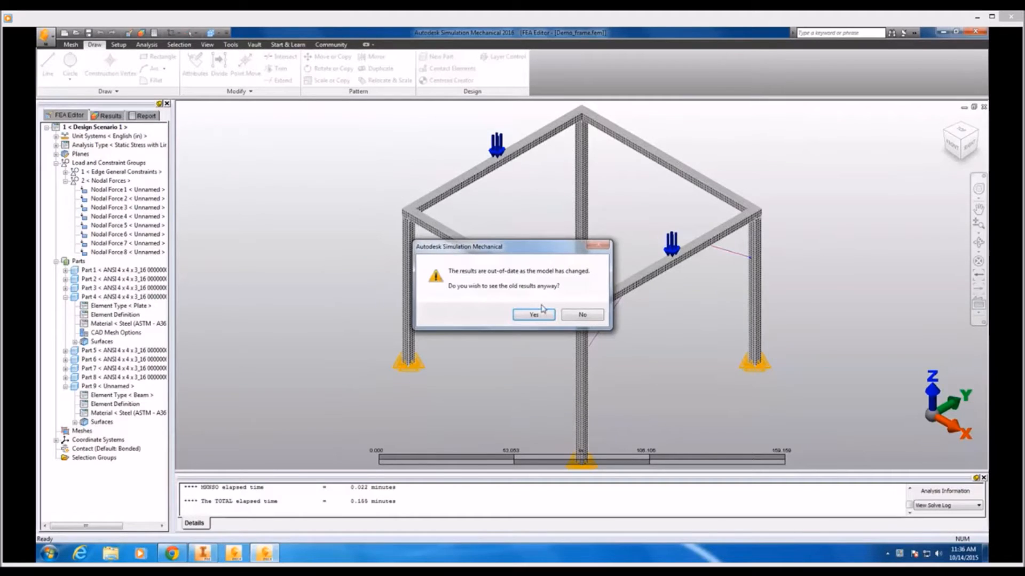
{"action": "left_click", "coordinate": [533, 314]}
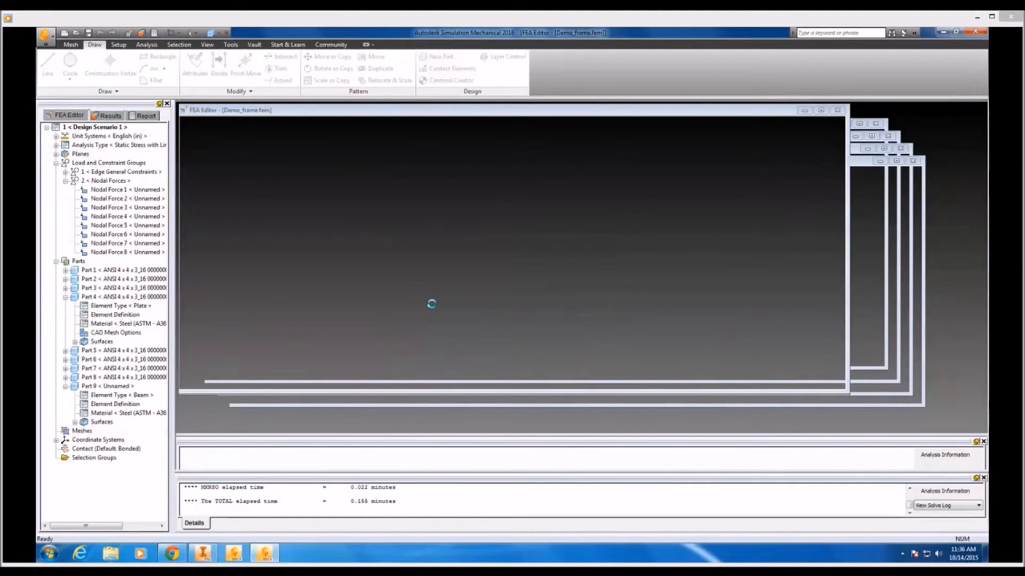
{"action": "left_click", "coordinate": [108, 116]}
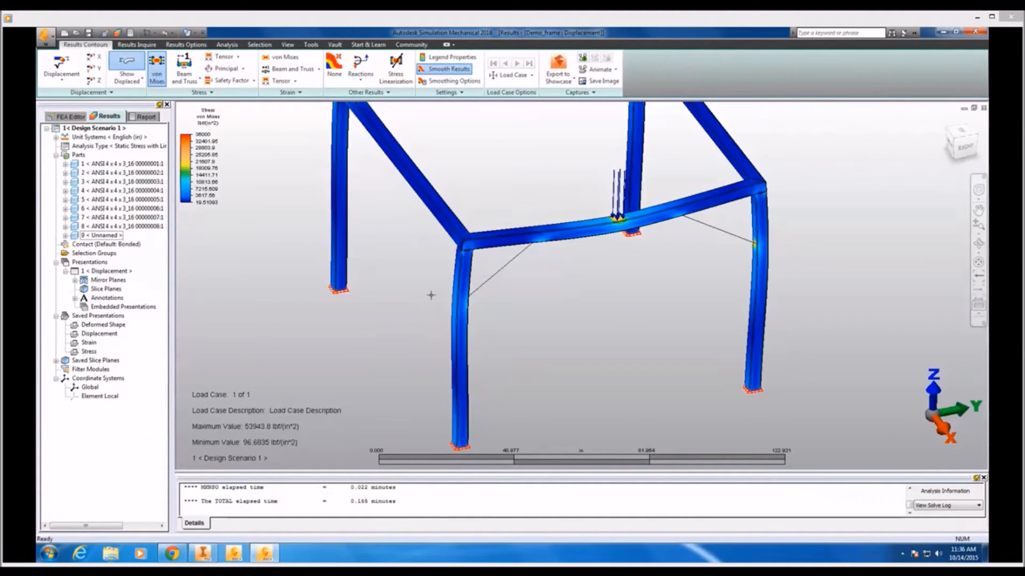
{"action": "mouse_move", "coordinate": [497, 264]}
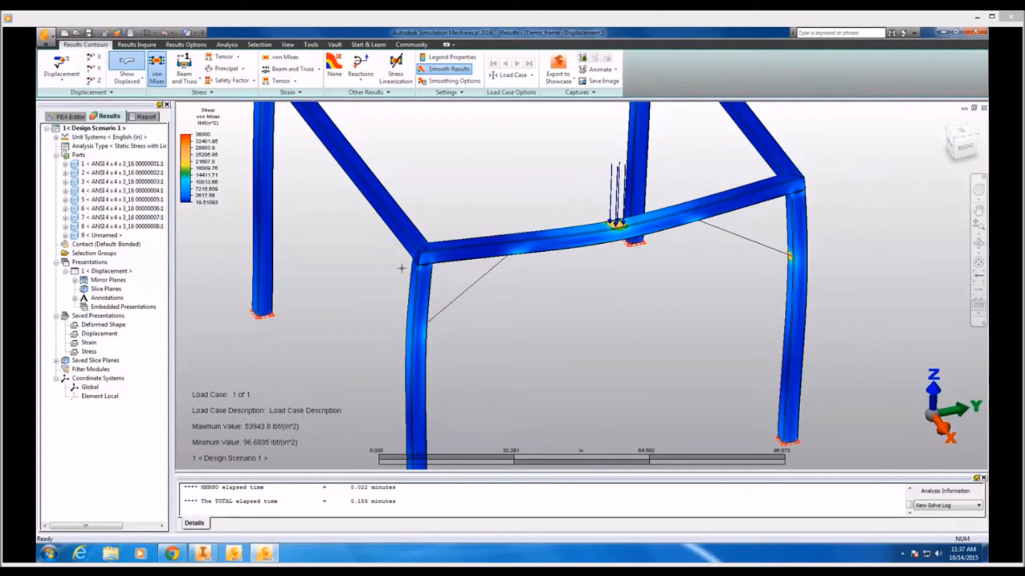
{"action": "mouse_move", "coordinate": [802, 251]}
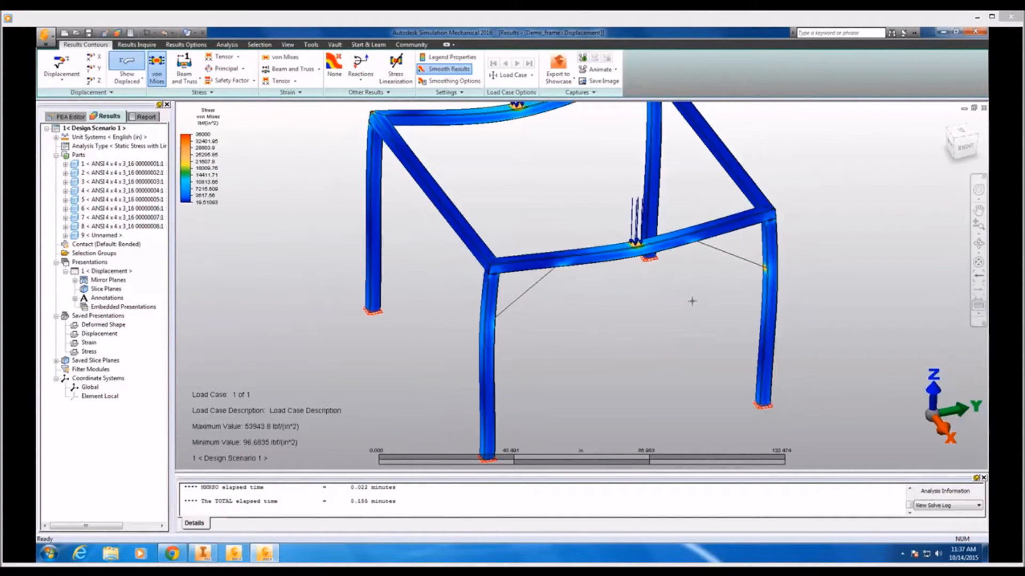
{"action": "left_click", "coordinate": [66, 116]}
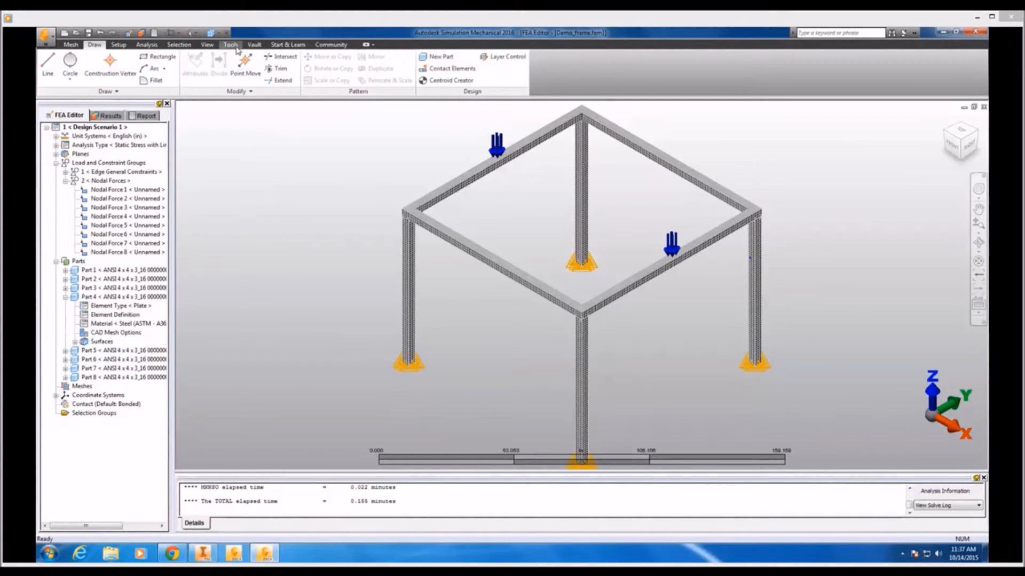
Step: Load the frame's CAD parts into SimStudio Tools from the Tools tab
{"action": "left_click", "coordinate": [230, 43]}
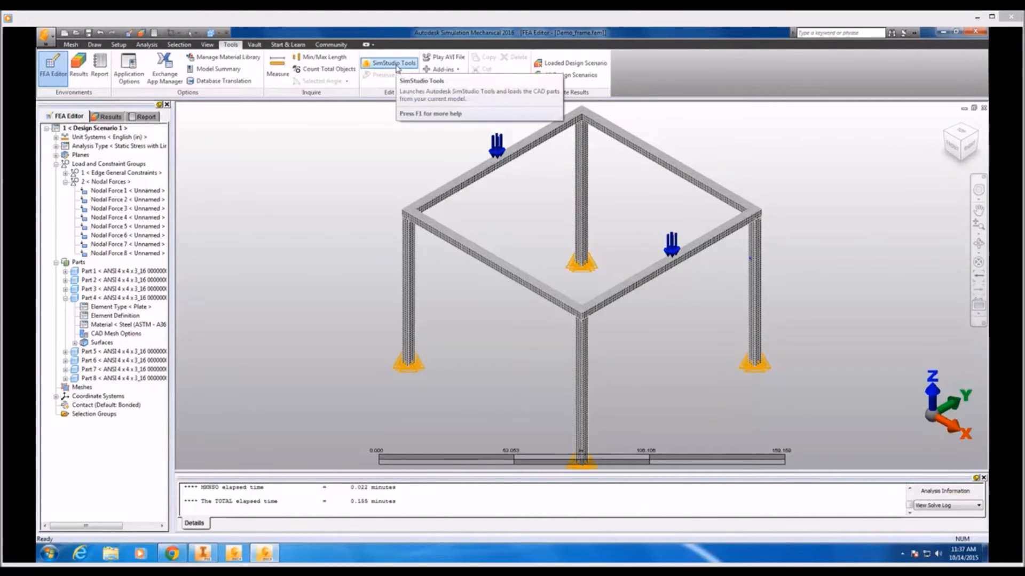
{"action": "mouse_move", "coordinate": [390, 63]}
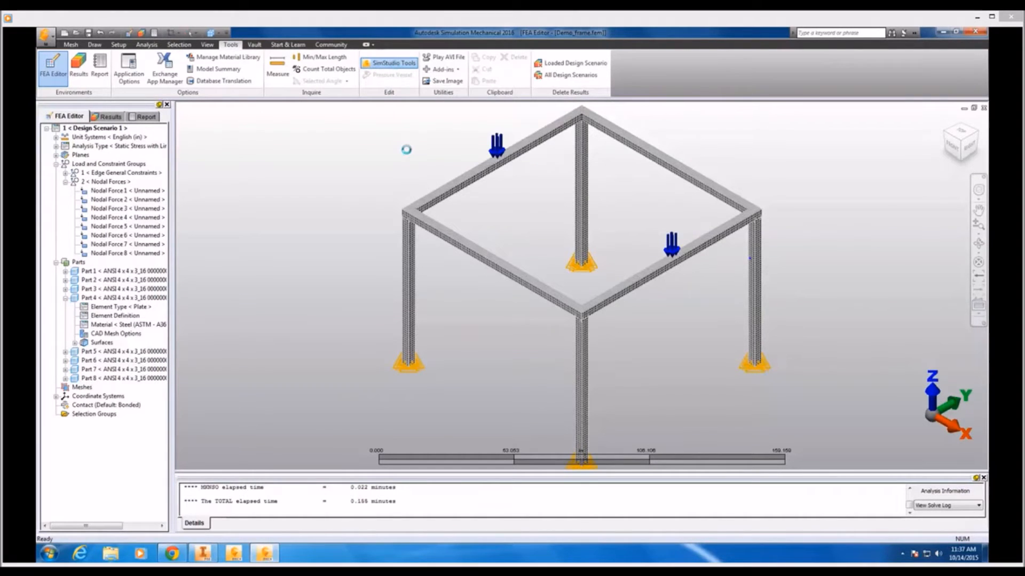
{"action": "left_click", "coordinate": [391, 62]}
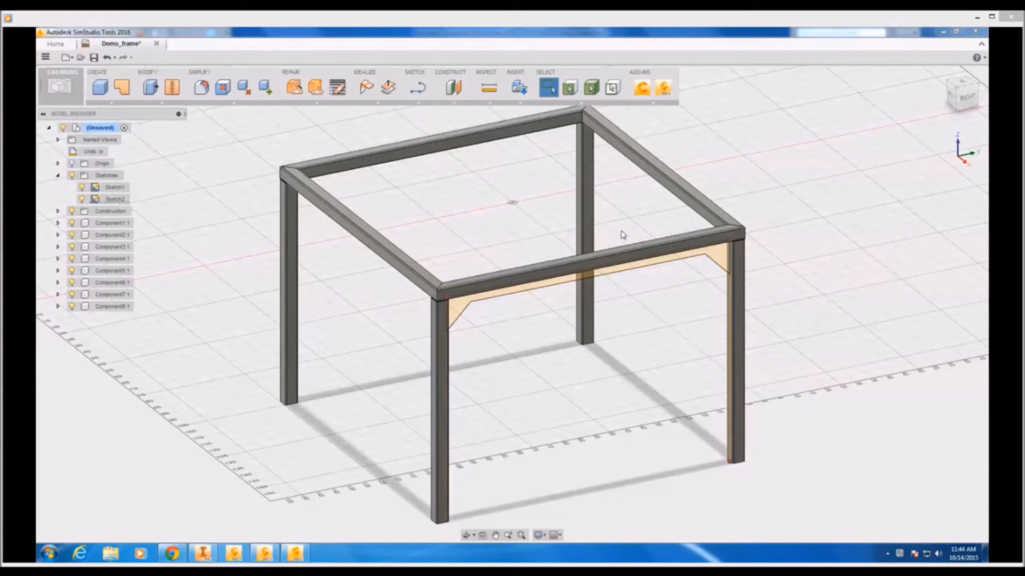
{"action": "mouse_move", "coordinate": [329, 307]}
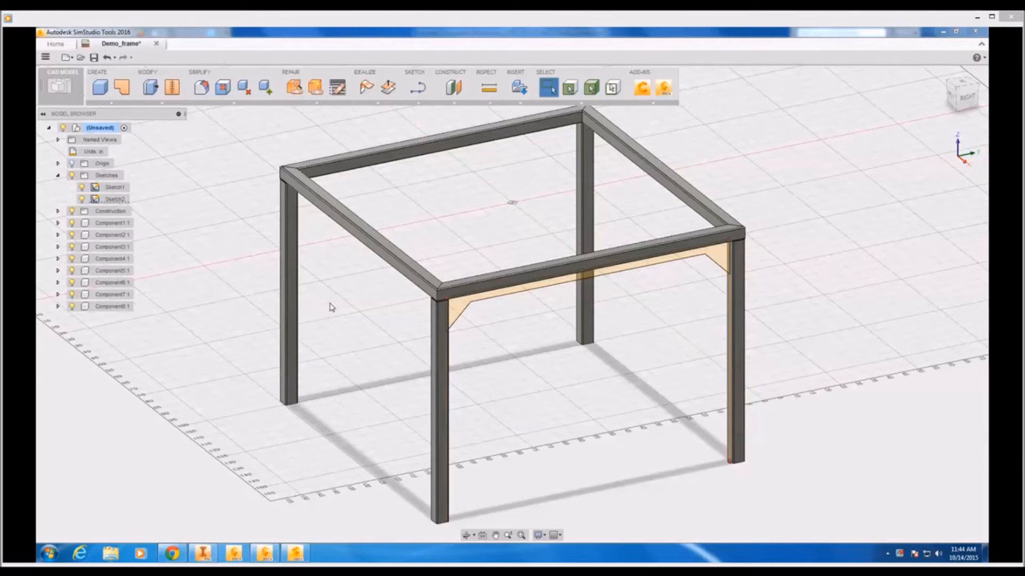
{"action": "left_click", "coordinate": [453, 87]}
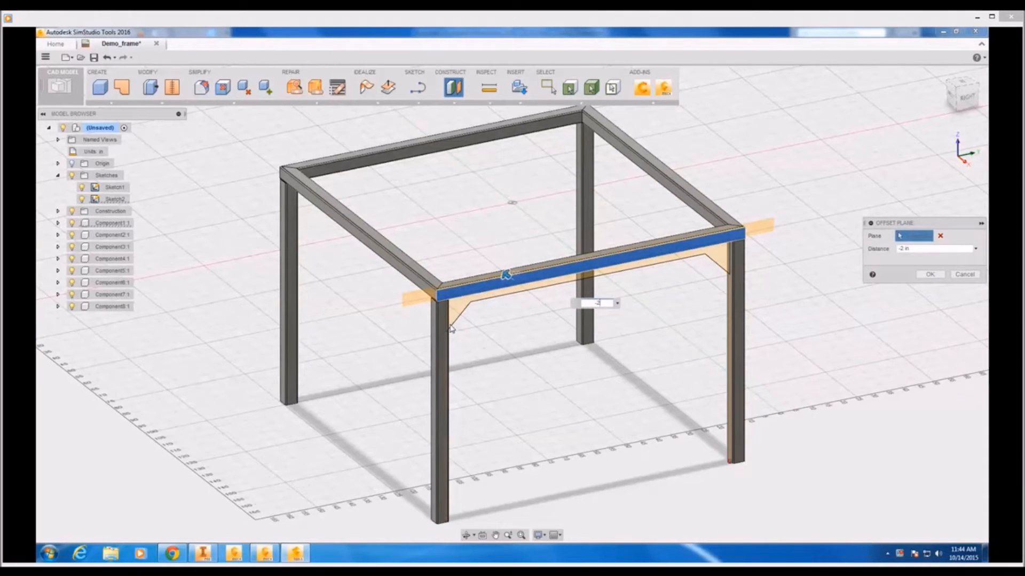
{"action": "left_click", "coordinate": [965, 273]}
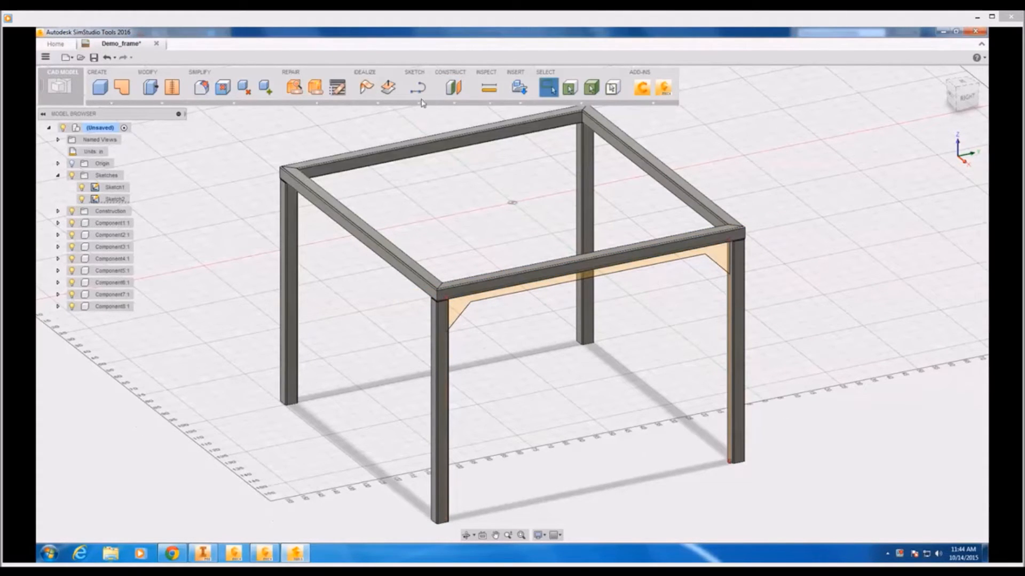
{"action": "left_click", "coordinate": [415, 87]}
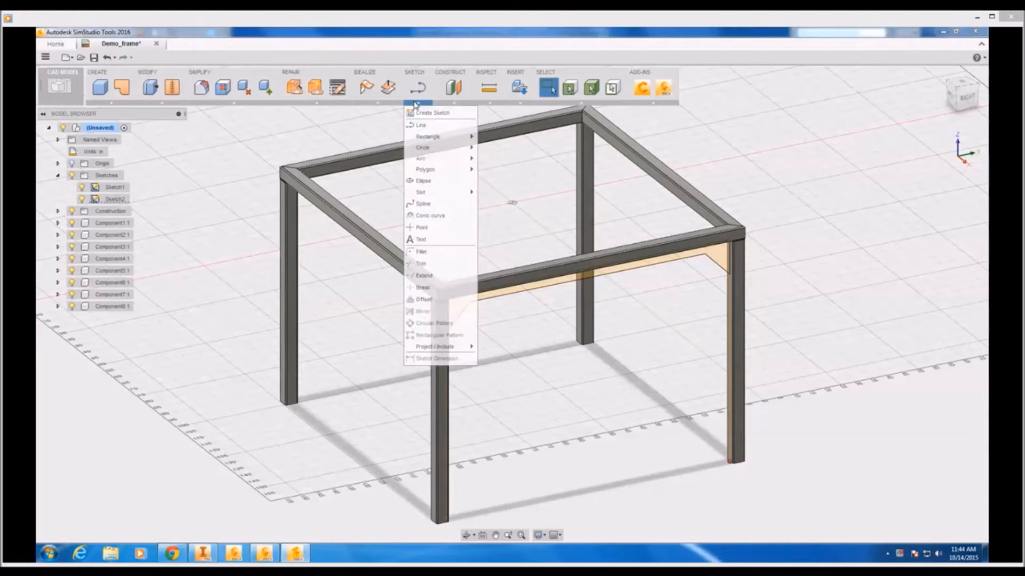
{"action": "mouse_move", "coordinate": [420, 113]}
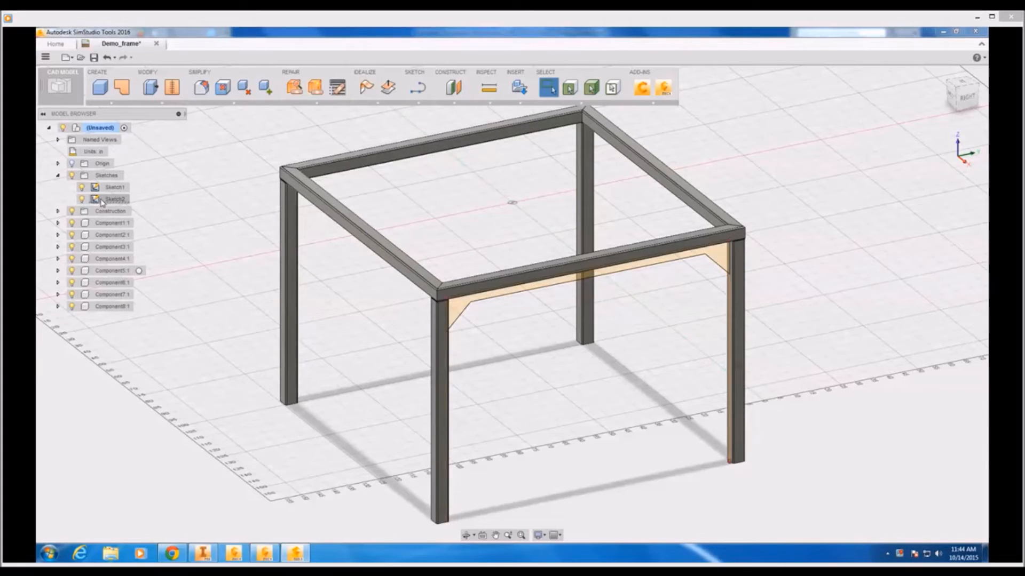
{"action": "double_click", "coordinate": [114, 198]}
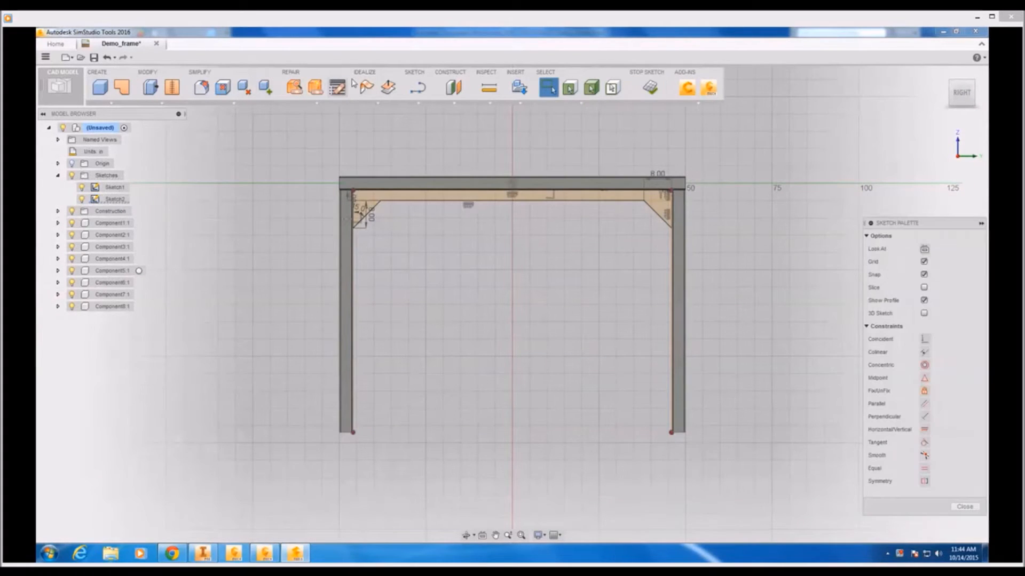
{"action": "left_click", "coordinate": [413, 72]}
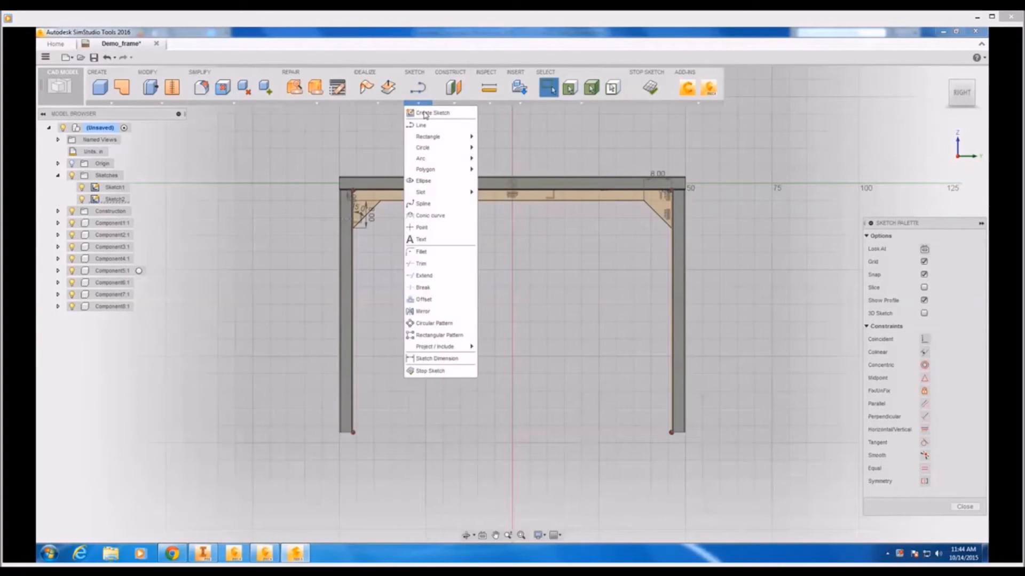
{"action": "mouse_move", "coordinate": [421, 239]}
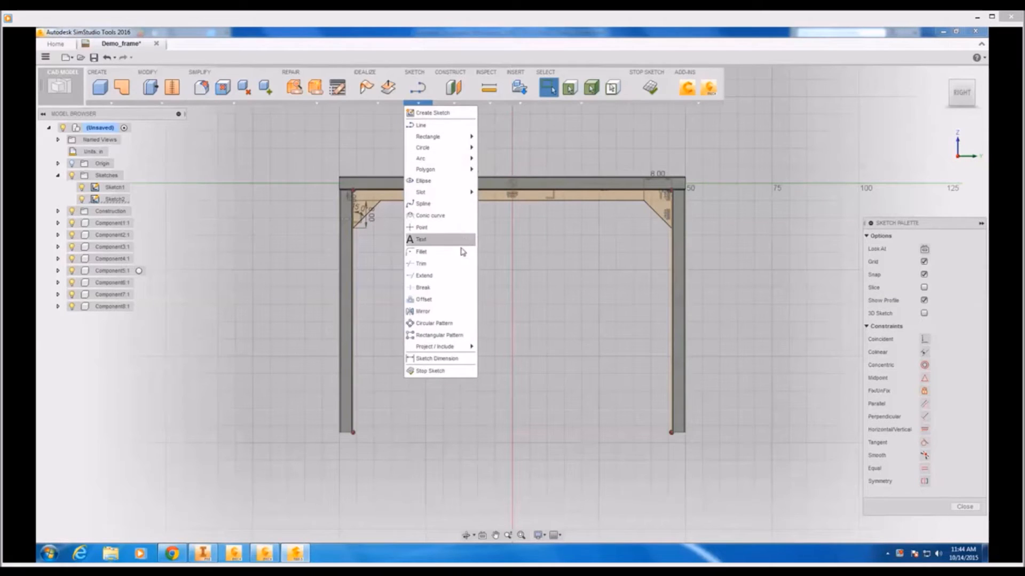
{"action": "mouse_move", "coordinate": [437, 358]}
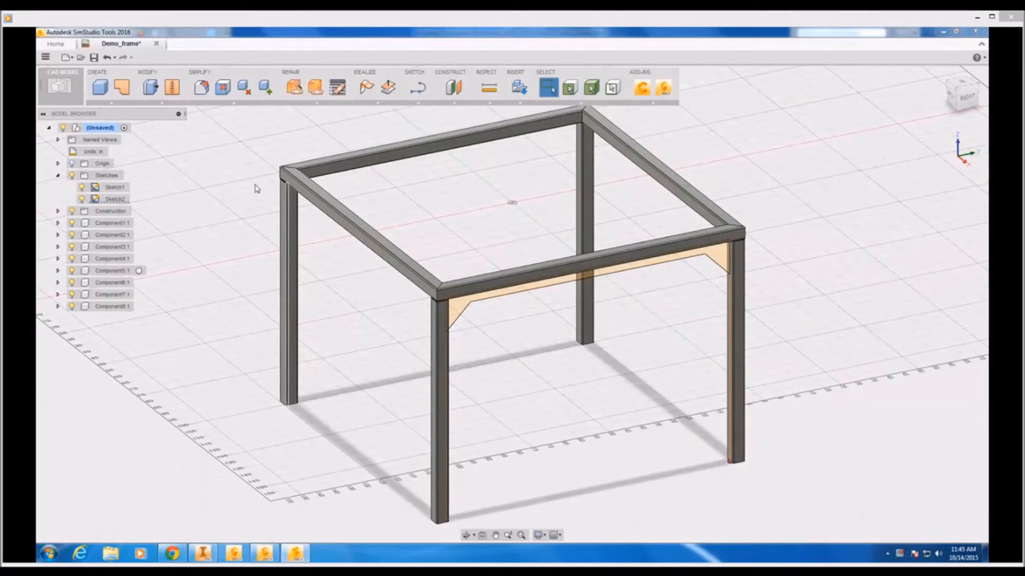
Step: Extrude the gusset profile 0.5 in symmetrically, joined to the frame
{"action": "left_click", "coordinate": [97, 72]}
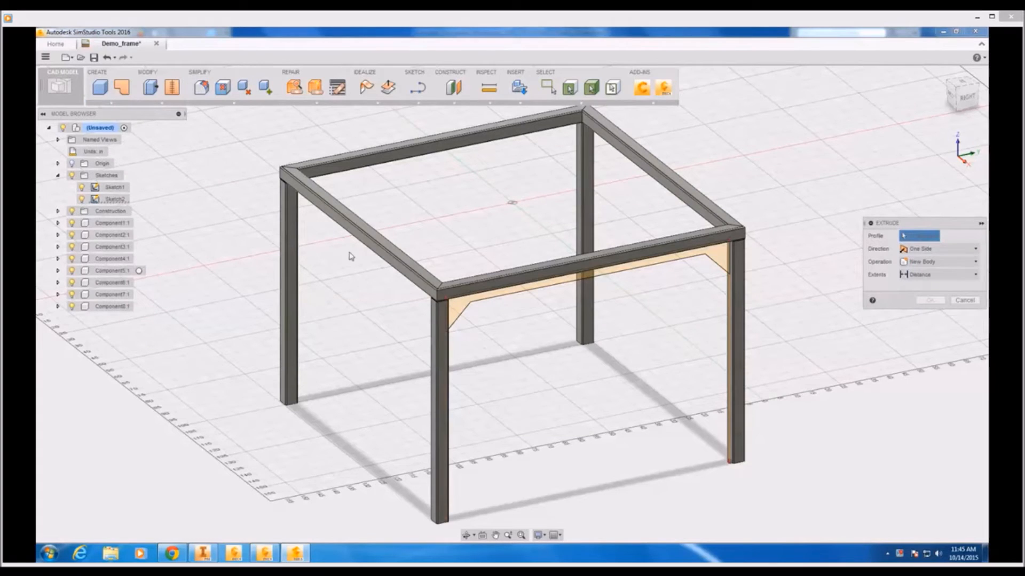
{"action": "left_click", "coordinate": [588, 281]}
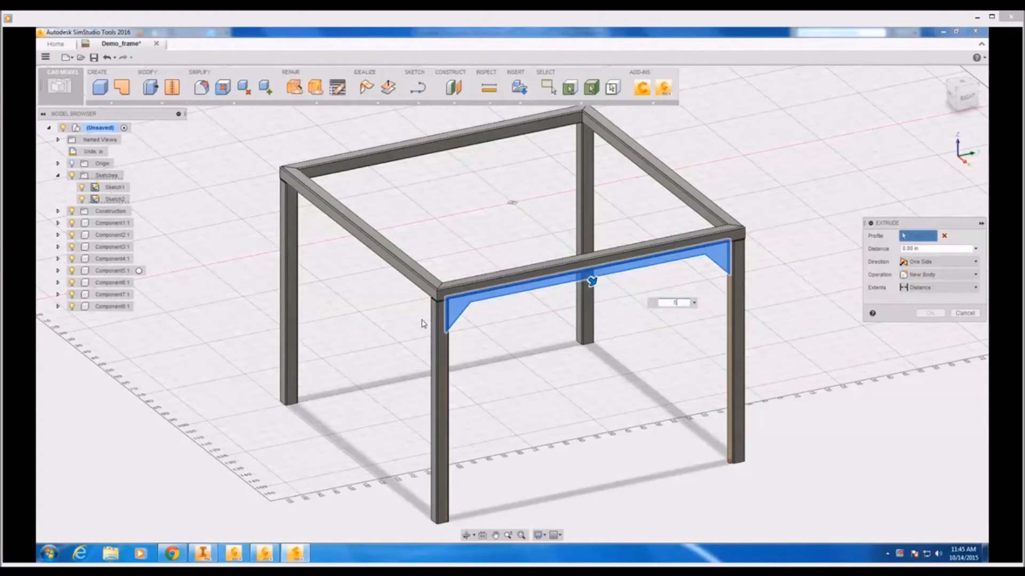
{"action": "left_click", "coordinate": [973, 274]}
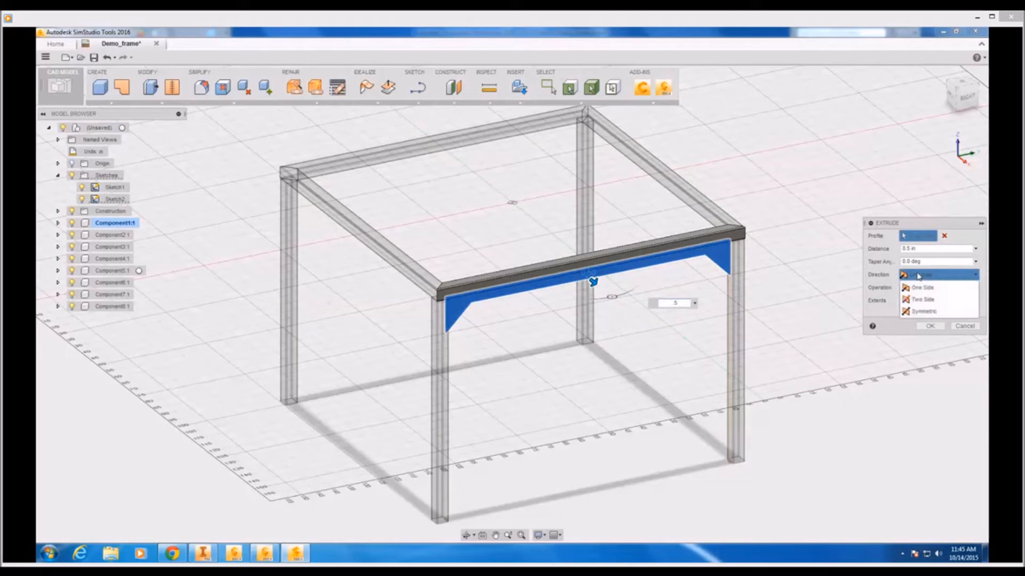
{"action": "left_click", "coordinate": [923, 312]}
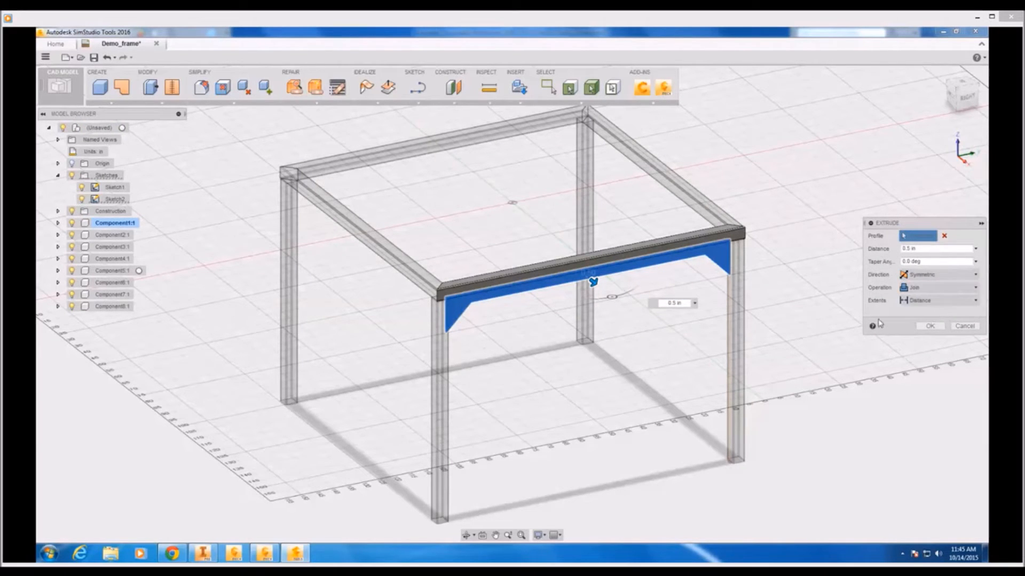
{"action": "left_click", "coordinate": [929, 326]}
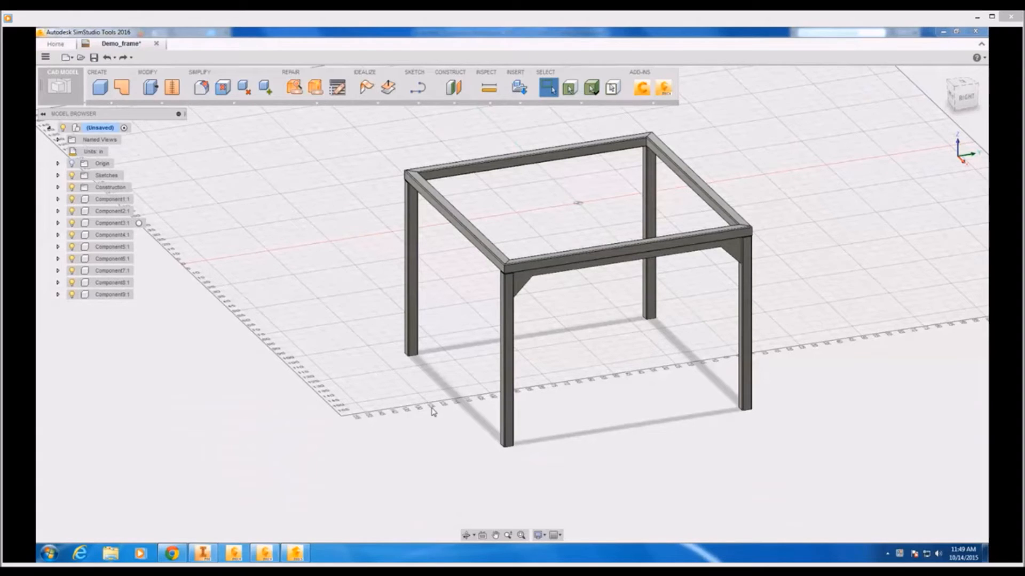
Step: Cancel an unneeded second extrusion and begin filleting the gusset edges
{"action": "left_click", "coordinate": [99, 87]}
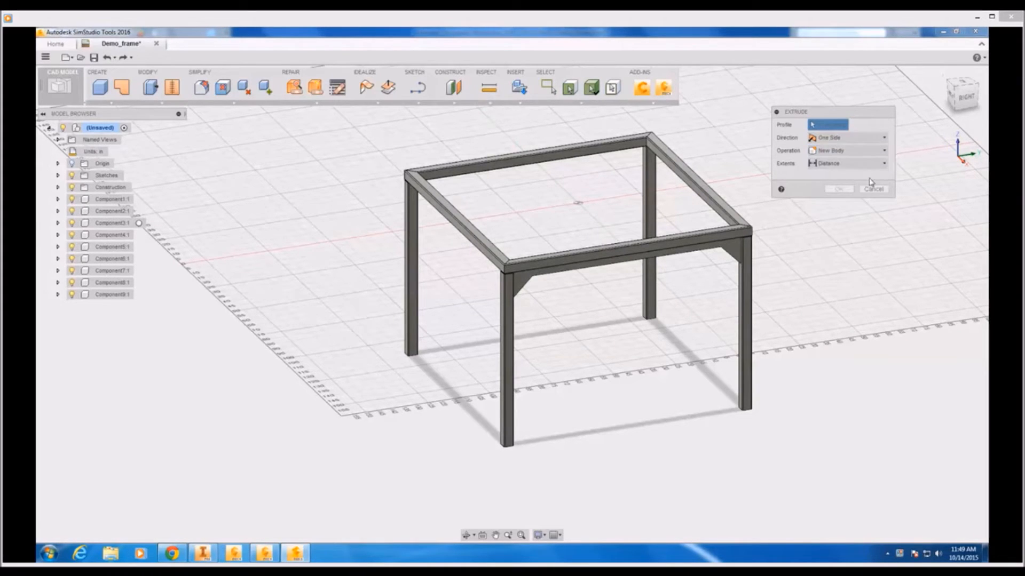
{"action": "left_click", "coordinate": [111, 294]}
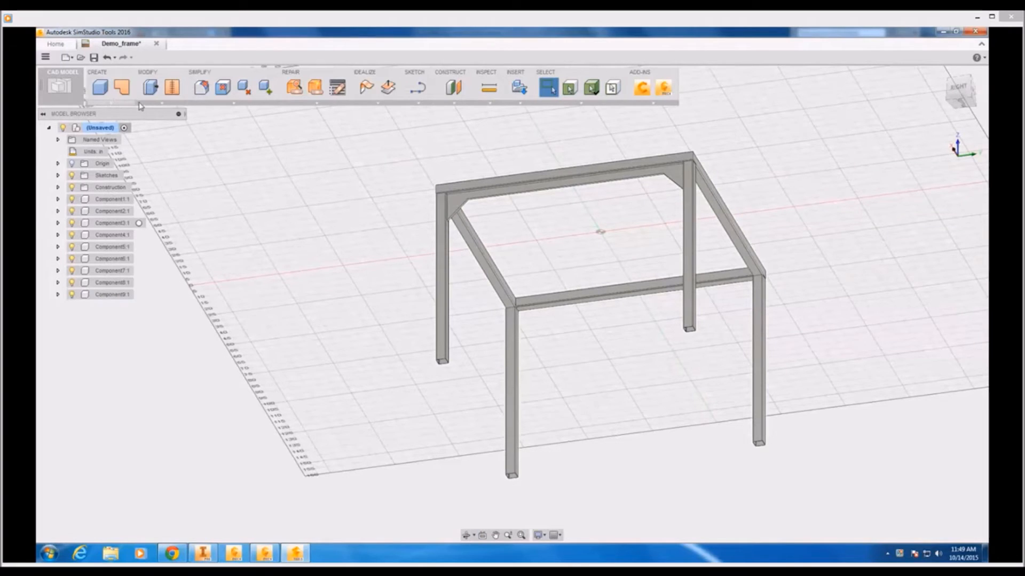
{"action": "left_click", "coordinate": [549, 87]}
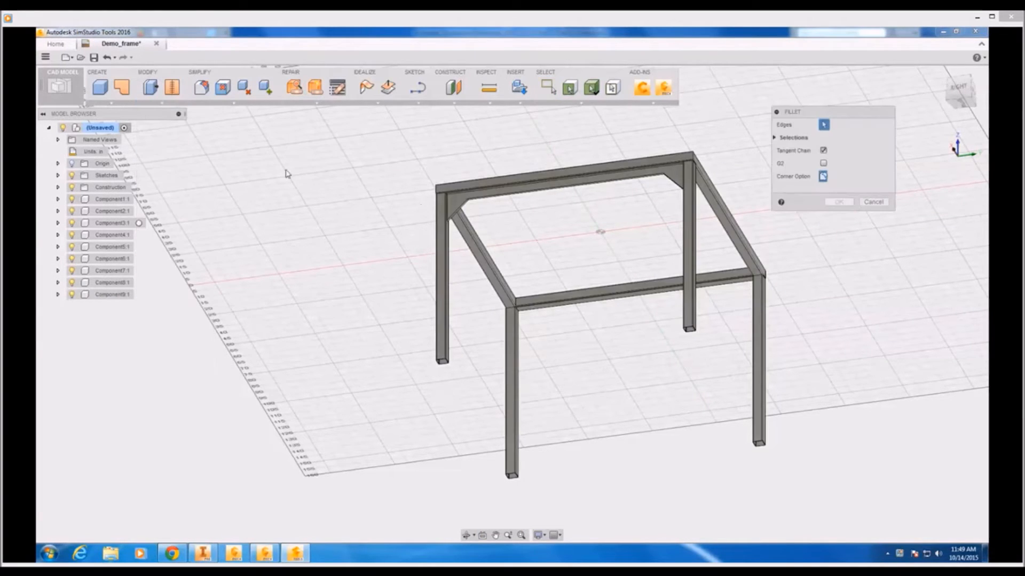
Step: Round the gusset plate's angled inner edge with a 4 in fillet
{"action": "scroll", "scroll_direction": "up", "scroll_amount": 3}
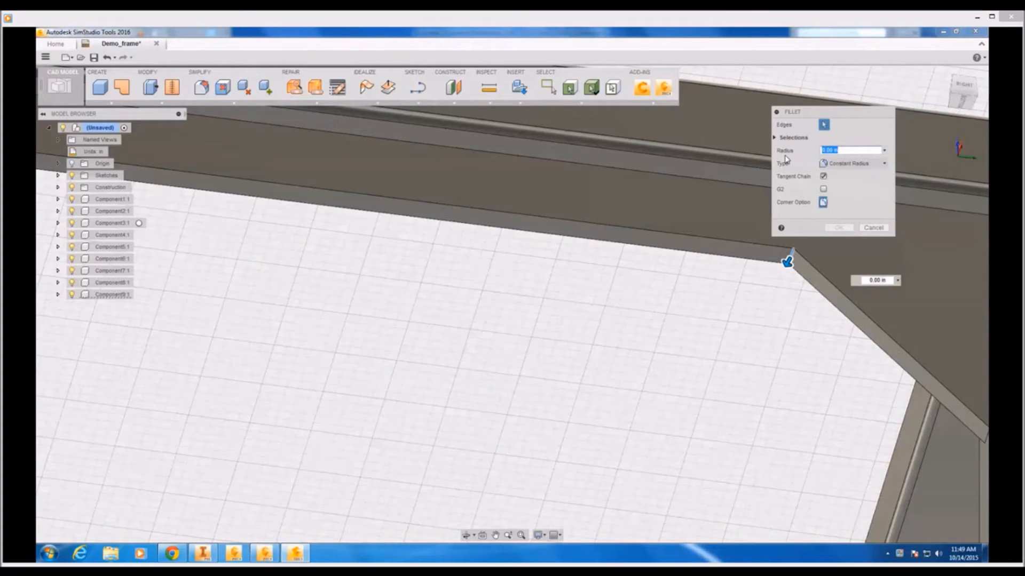
{"action": "type", "text": "4"}
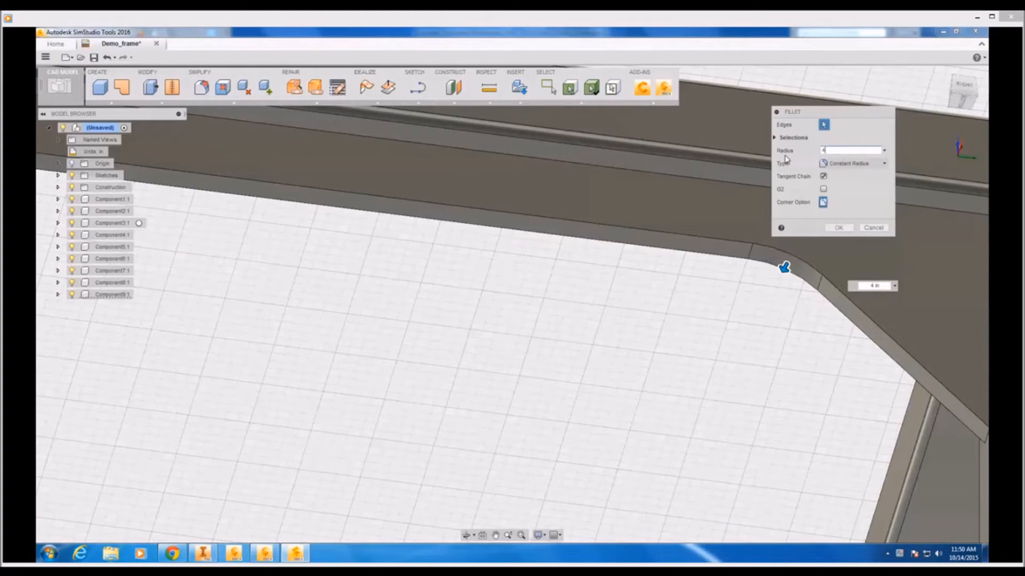
{"action": "left_click", "coordinate": [838, 228]}
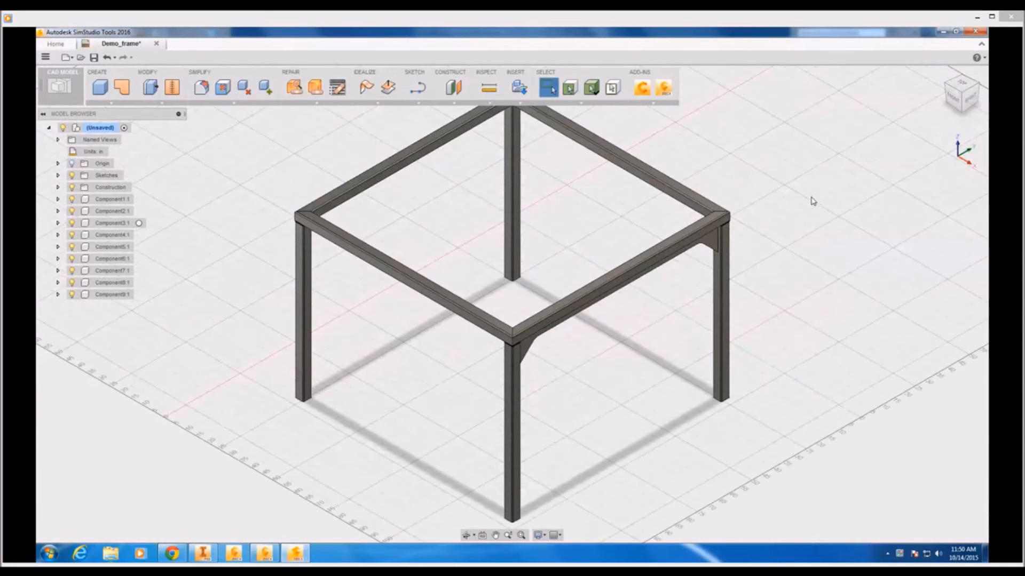
{"action": "mouse_move", "coordinate": [366, 87]}
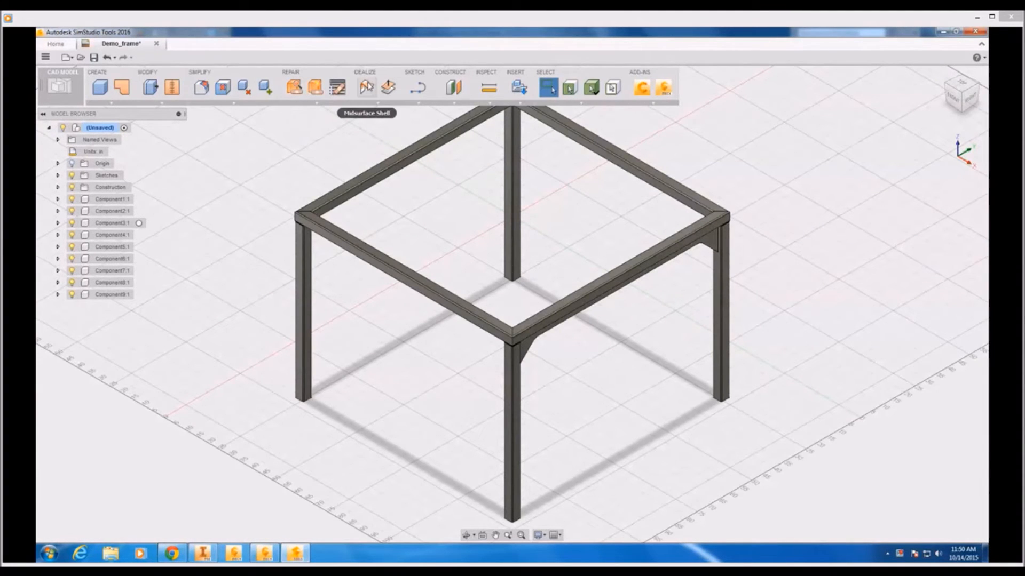
Step: Run Idealize > Midsurface Shell on all bodies to create the shells group
{"action": "left_click", "coordinate": [366, 87]}
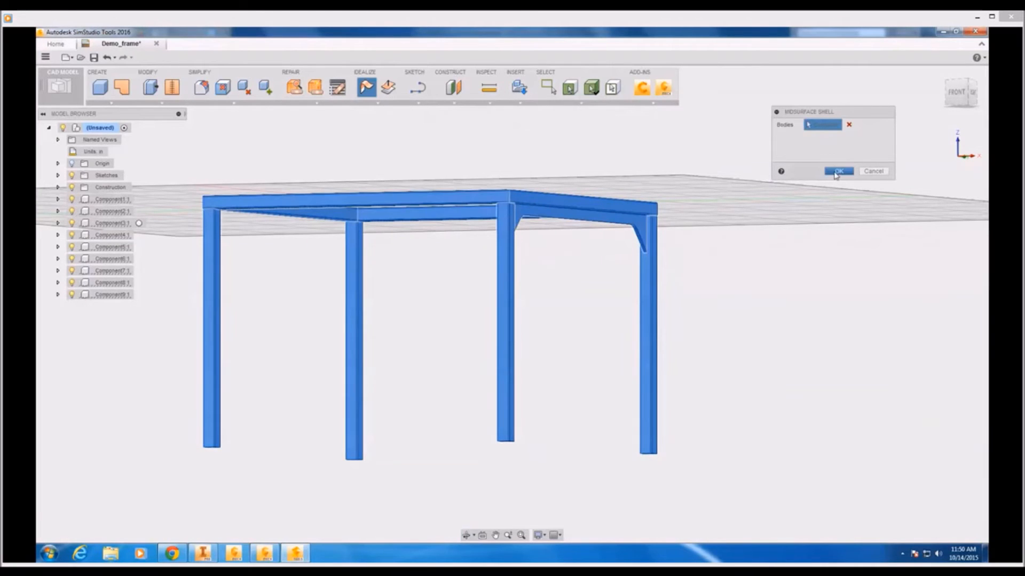
{"action": "left_click", "coordinate": [839, 171]}
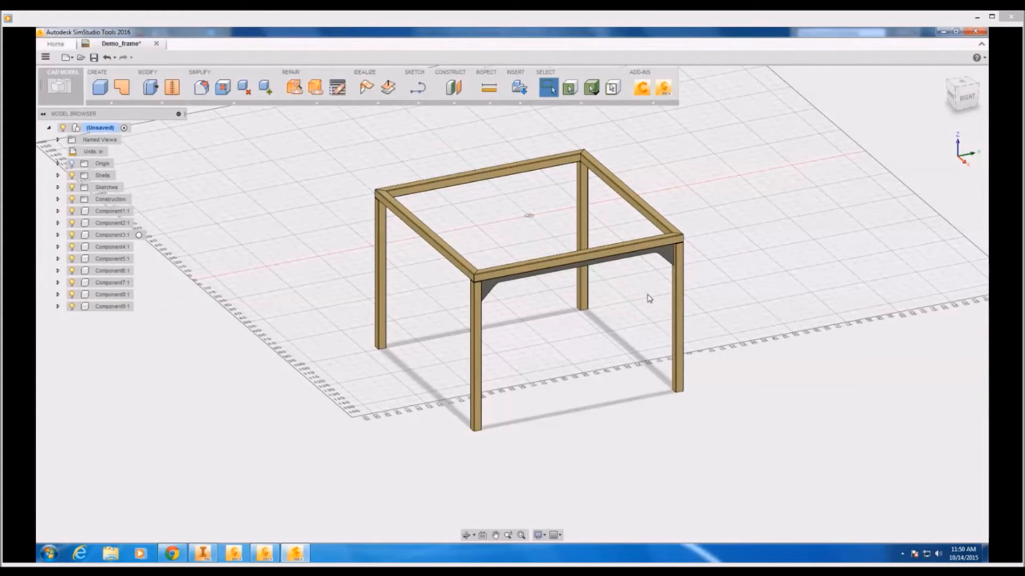
{"action": "mouse_move", "coordinate": [664, 88]}
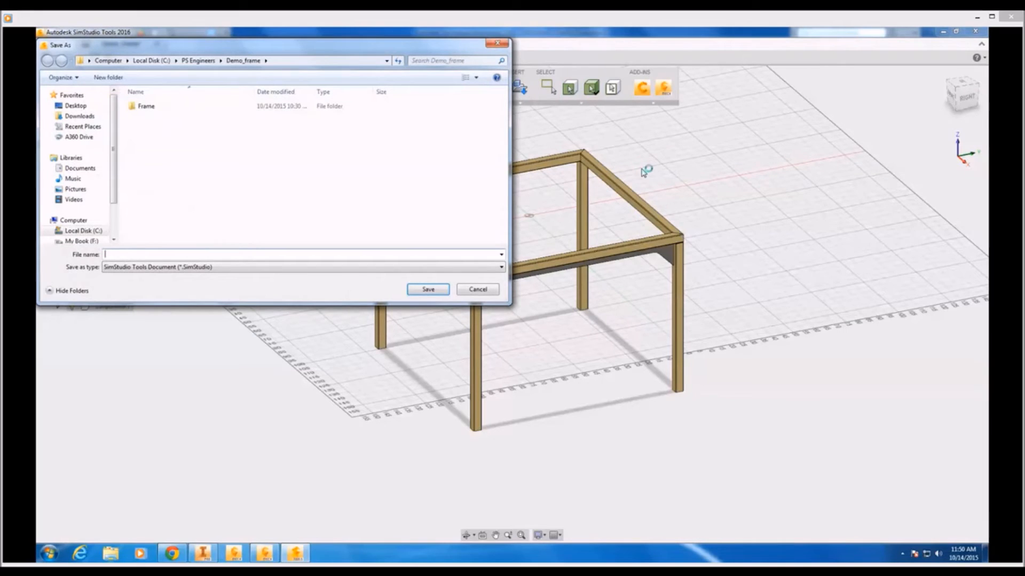
{"action": "mouse_move", "coordinate": [593, 198]}
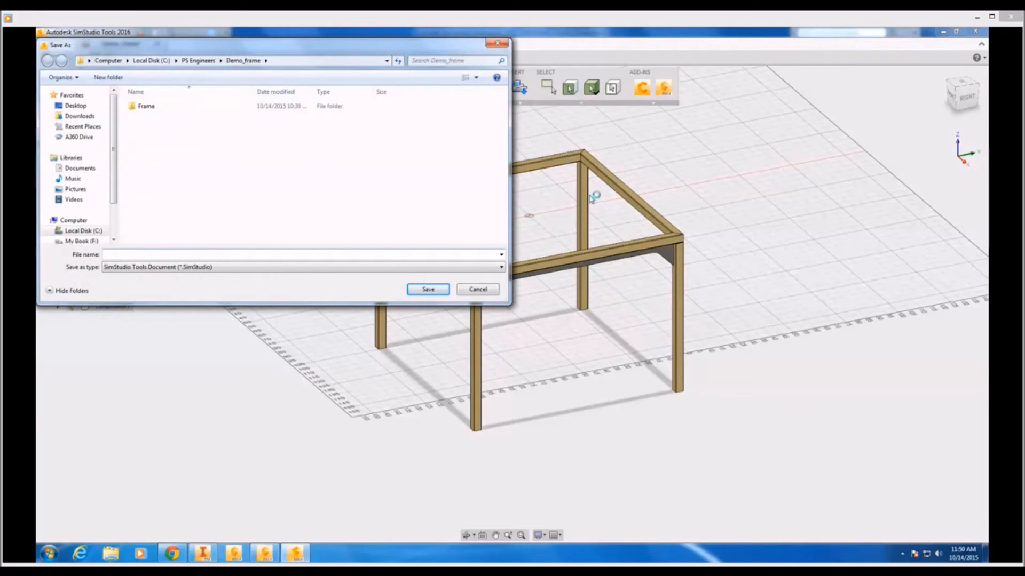
Step: Save the midsurfaced design under the new name 'new_frame'
{"action": "type", "text": "new_fra"}
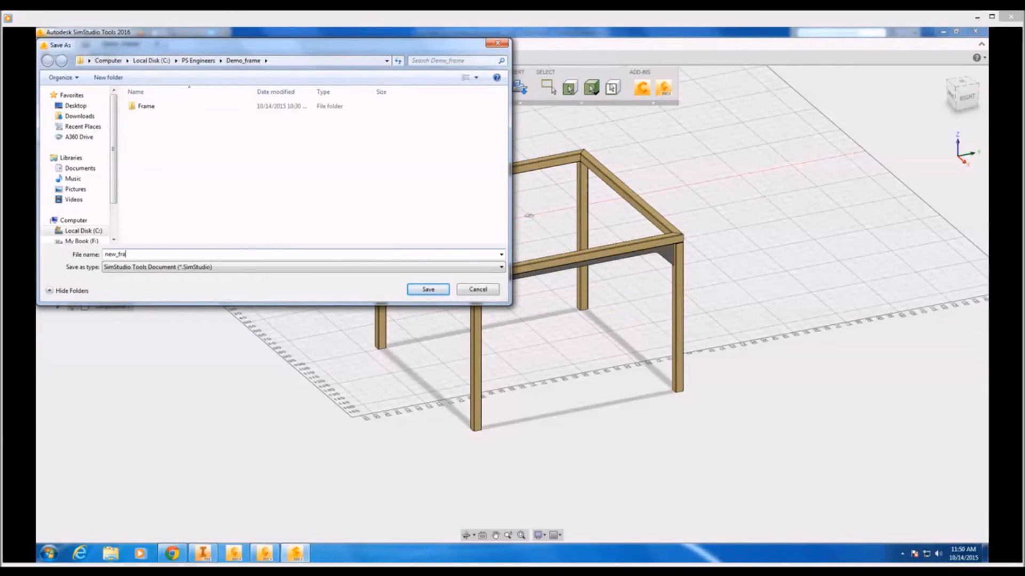
{"action": "left_click", "coordinate": [428, 289]}
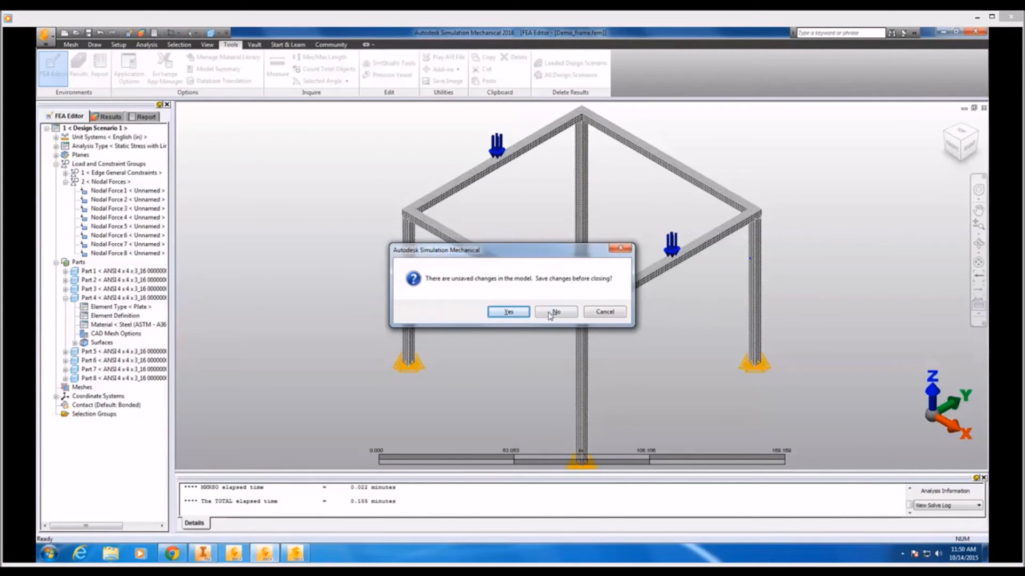
Step: Discard changes to the old frame, decline CAD part names, and load new_frame.fem
{"action": "left_click", "coordinate": [555, 311]}
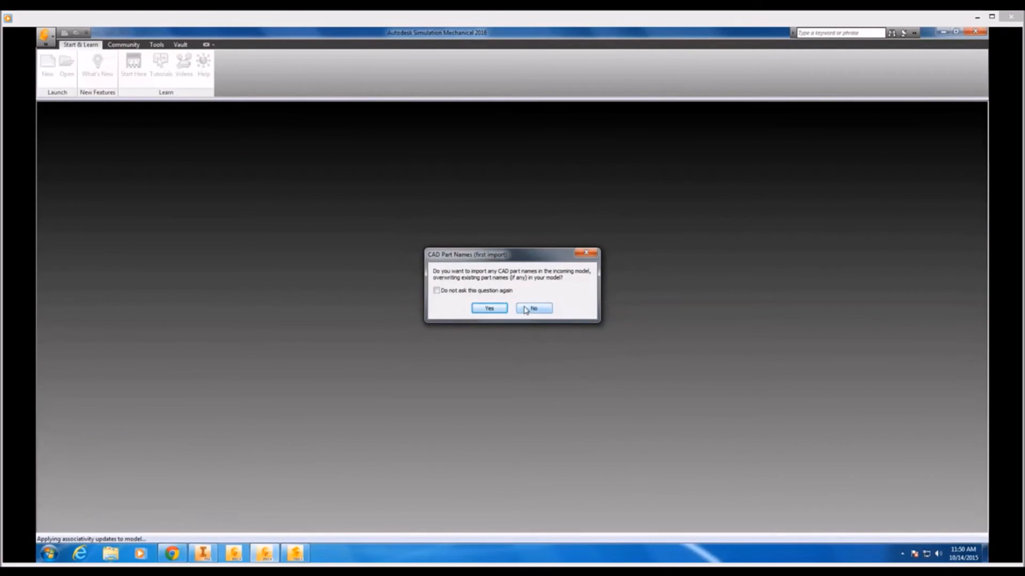
{"action": "left_click", "coordinate": [532, 308]}
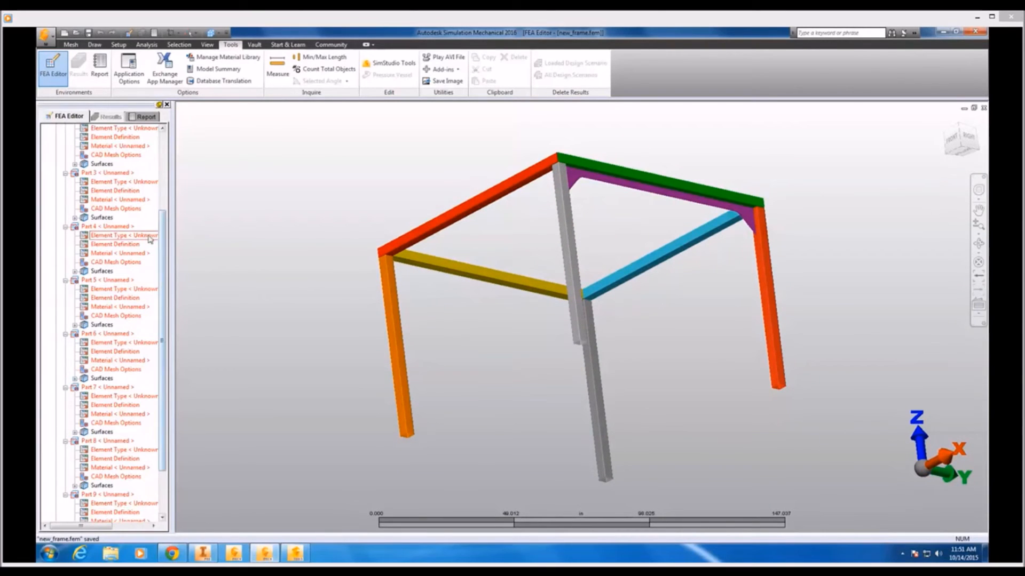
{"action": "scroll", "scroll_direction": "up", "scroll_amount": 3}
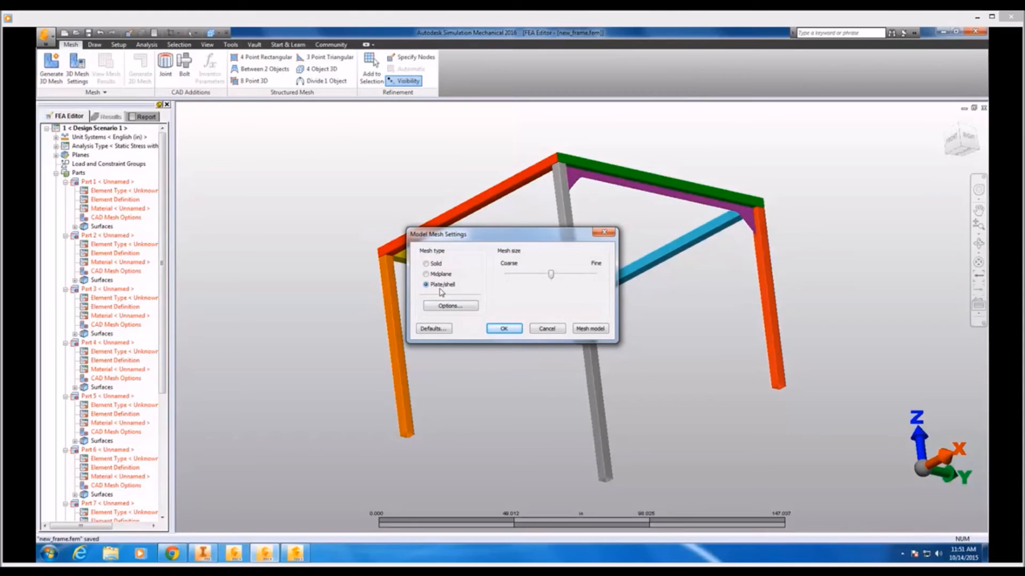
Step: Plate-mesh the redesigned frame using a 0.25 in absolute mesh-matching tolerance
{"action": "left_click", "coordinate": [450, 305]}
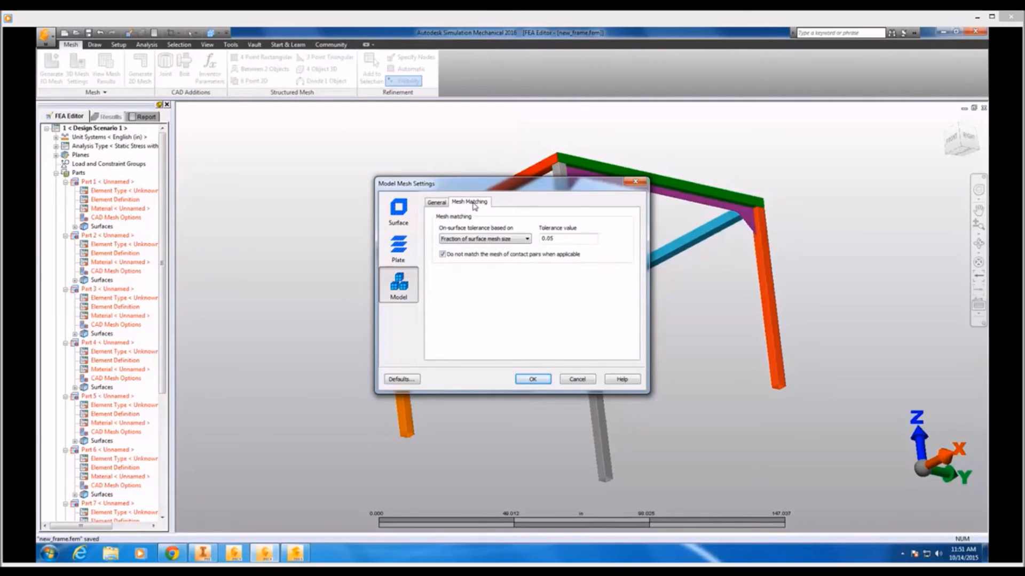
{"action": "left_click", "coordinate": [527, 238]}
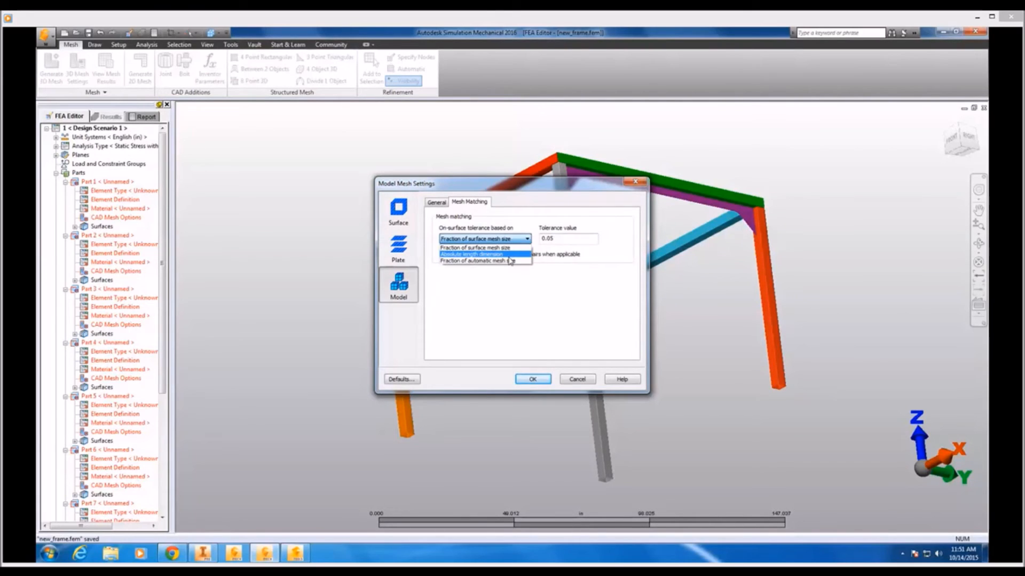
{"action": "left_click", "coordinate": [483, 254]}
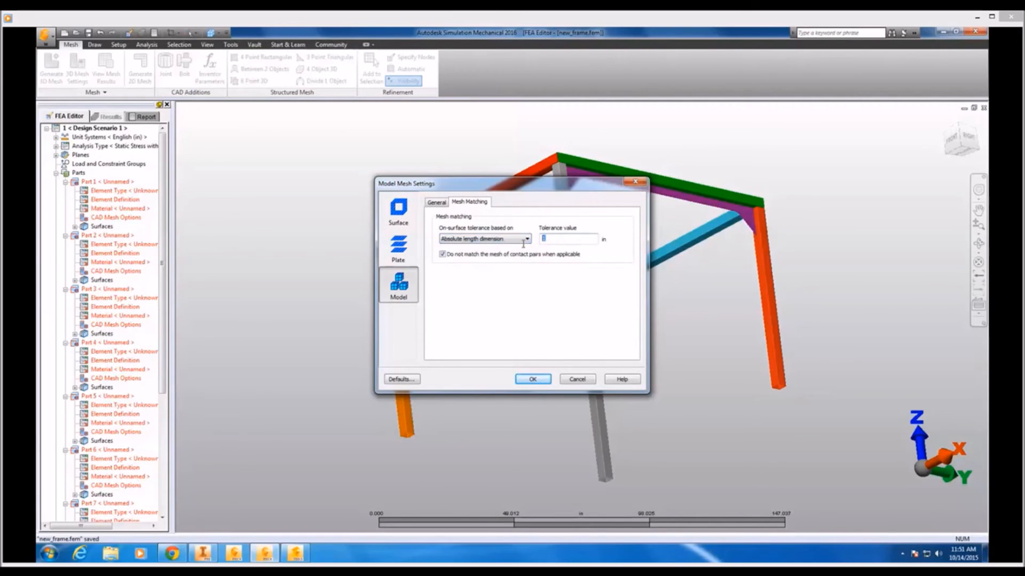
{"action": "type", "text": ".25"}
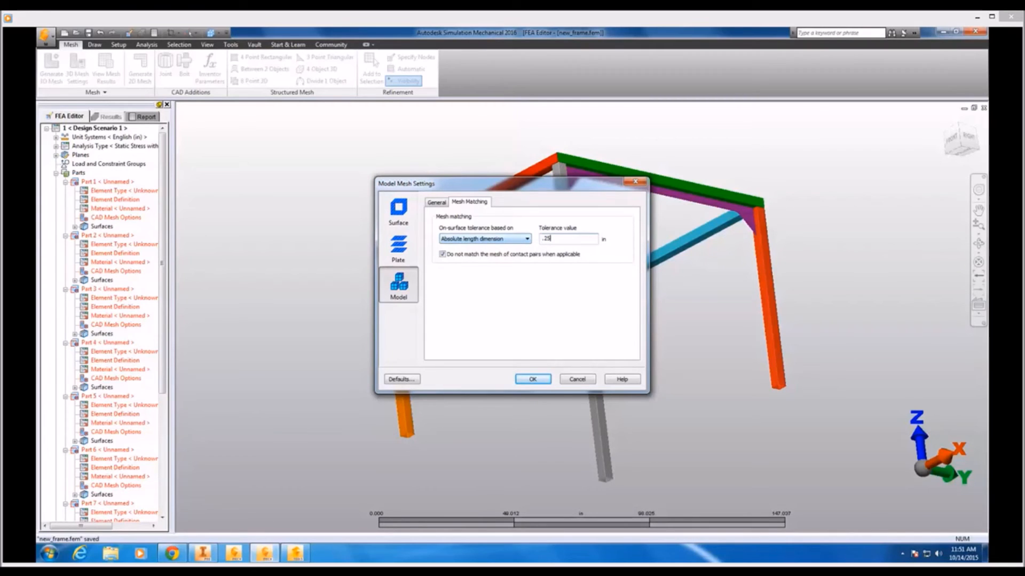
{"action": "left_click", "coordinate": [532, 379]}
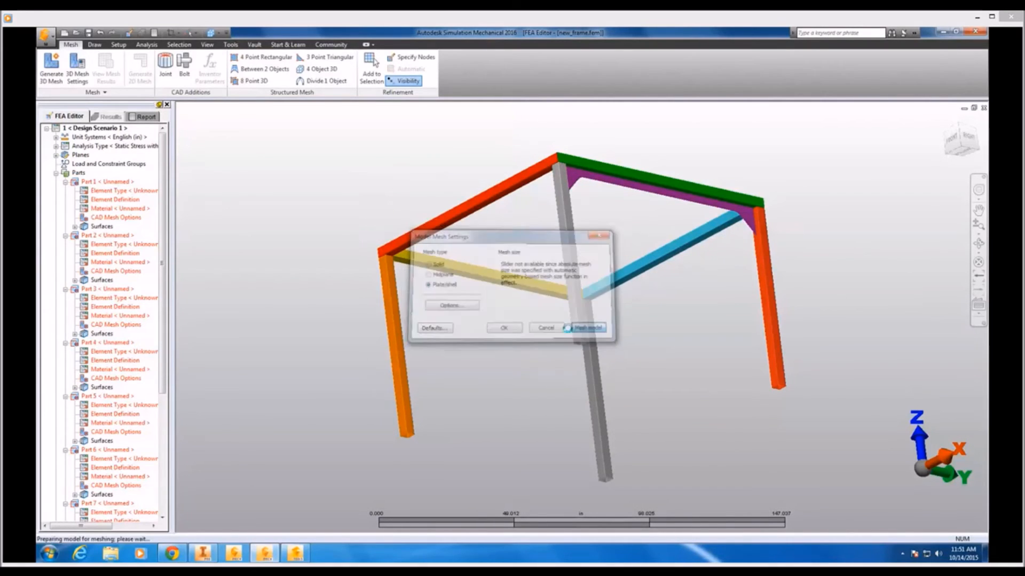
{"action": "left_click", "coordinate": [584, 327]}
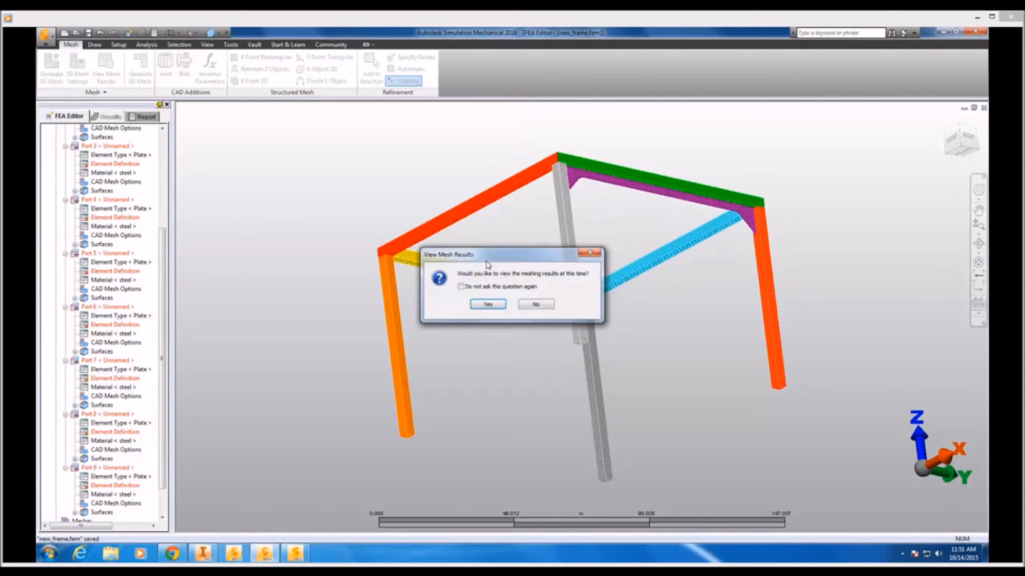
Step: Skip the mesh results and enter a 0.25 in plate thickness in Part 1's element definition
{"action": "left_click", "coordinate": [535, 304]}
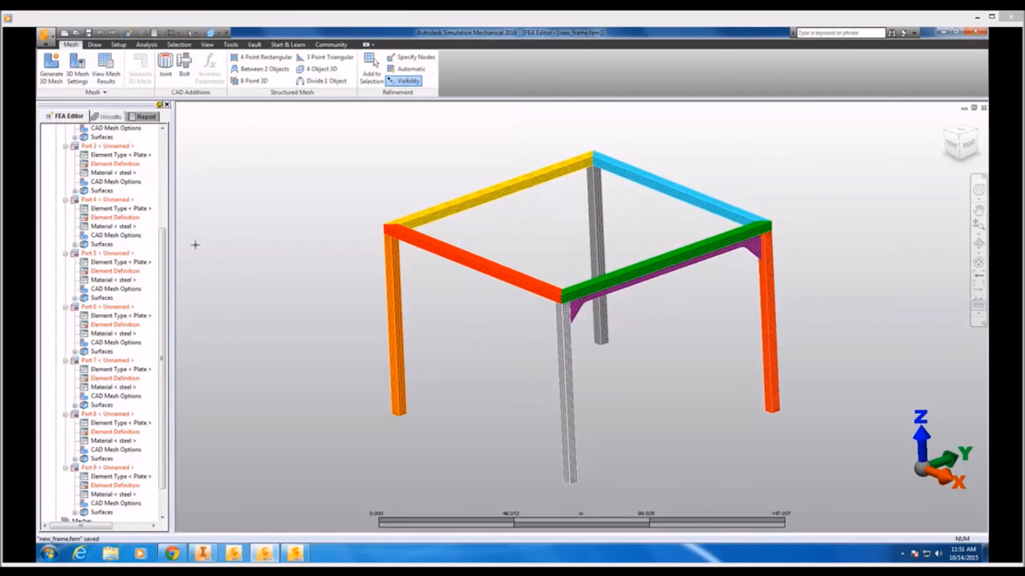
{"action": "scroll", "scroll_direction": "up", "scroll_amount": 3}
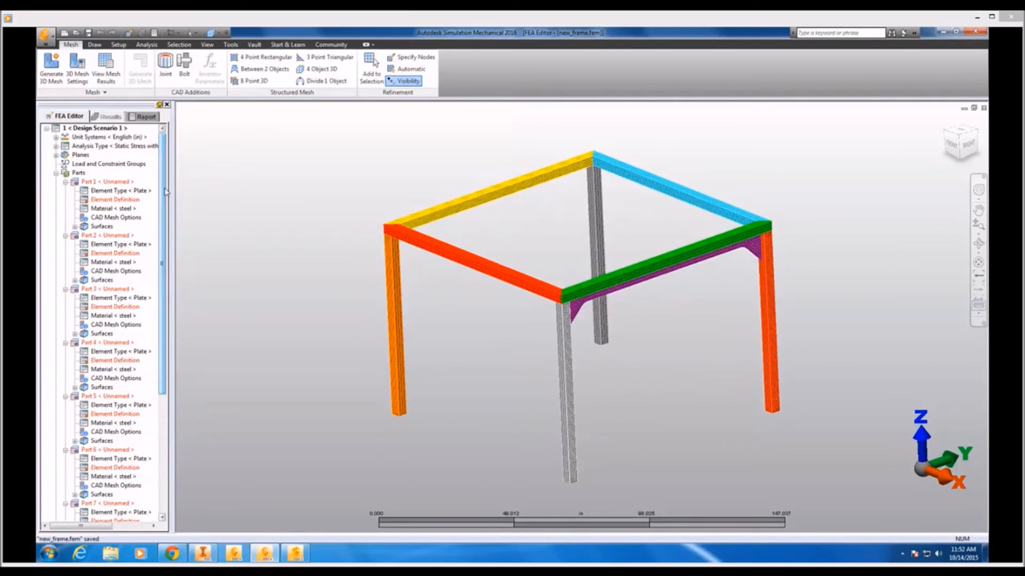
{"action": "left_click", "coordinate": [115, 199]}
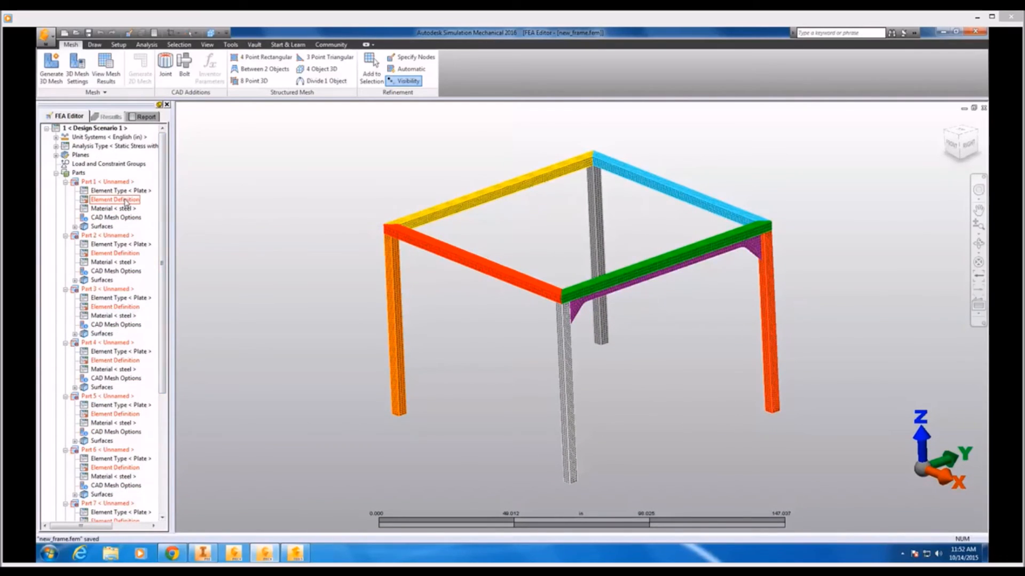
{"action": "left_click", "coordinate": [108, 181]}
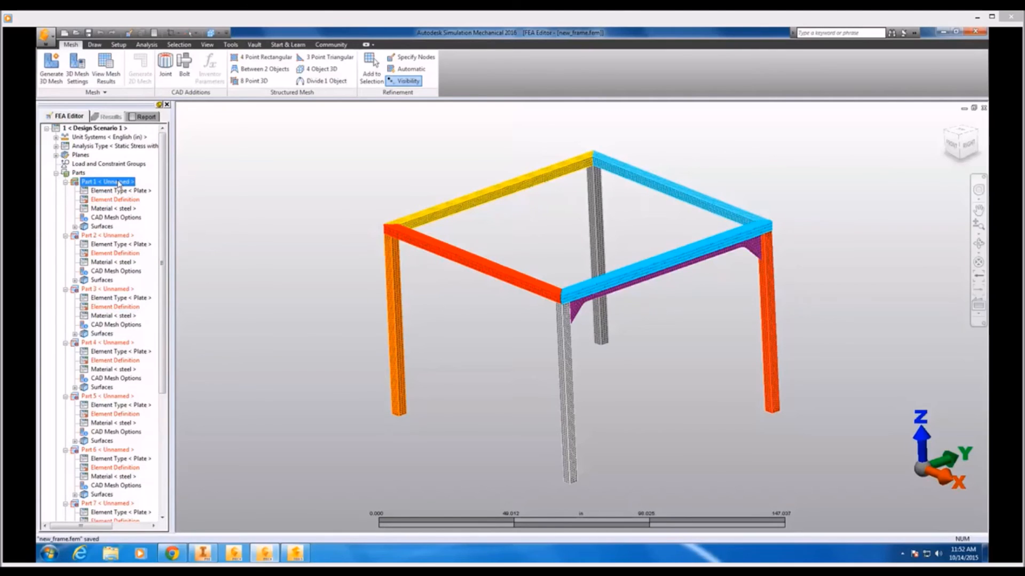
{"action": "left_click", "coordinate": [115, 199]}
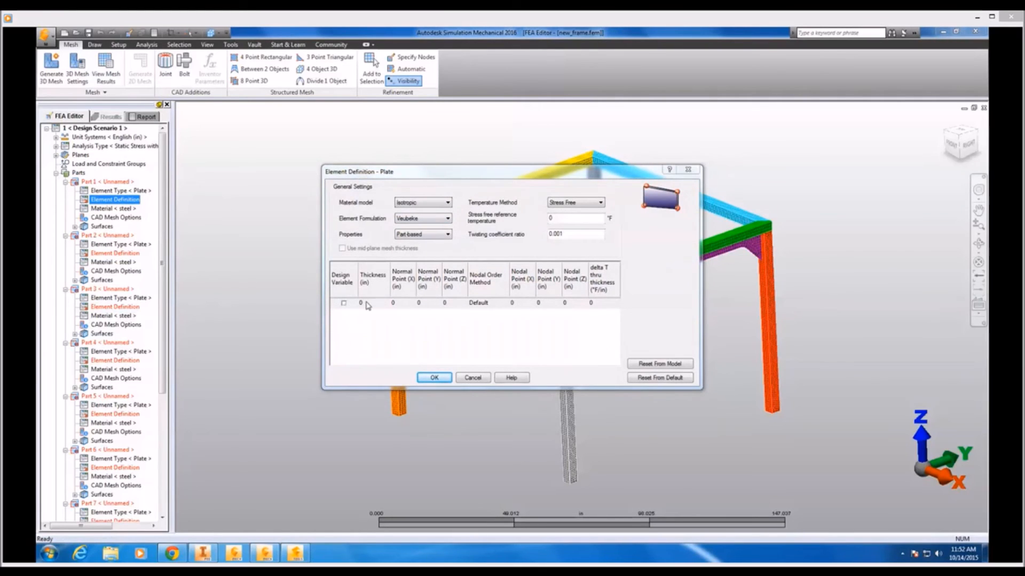
{"action": "left_click", "coordinate": [372, 303]}
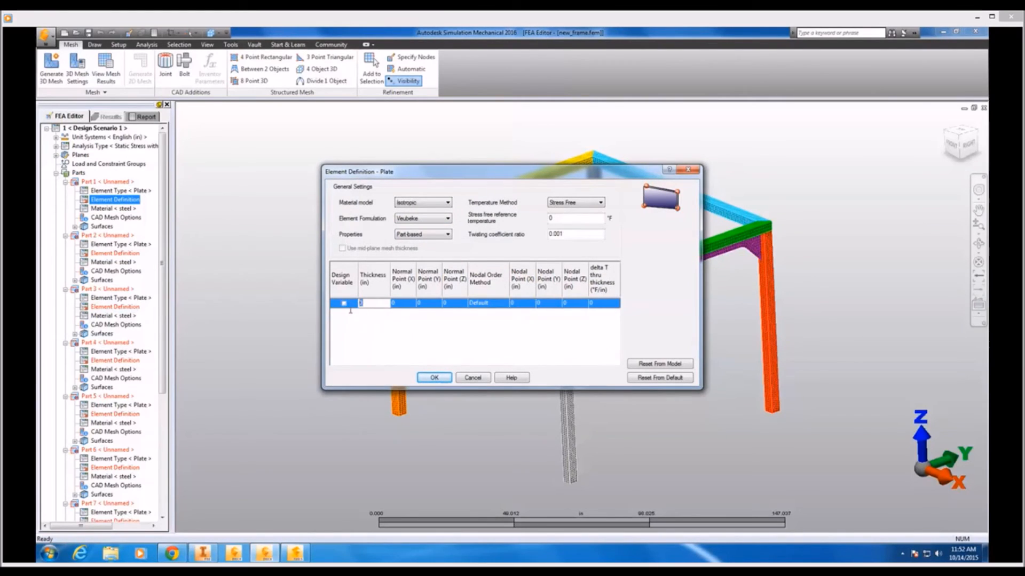
{"action": "mouse_move", "coordinate": [329, 359]}
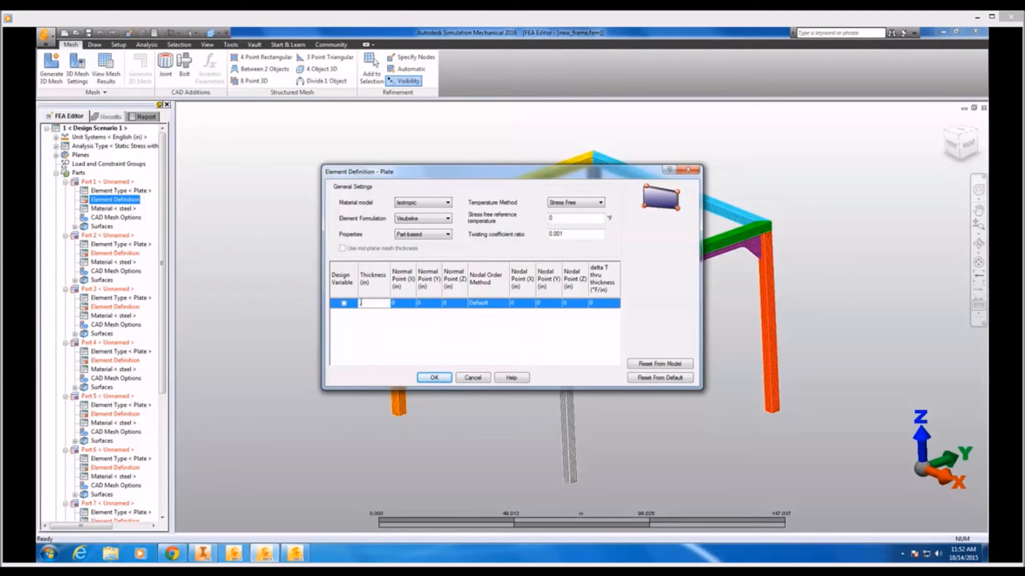
{"action": "type", "text": ".25"}
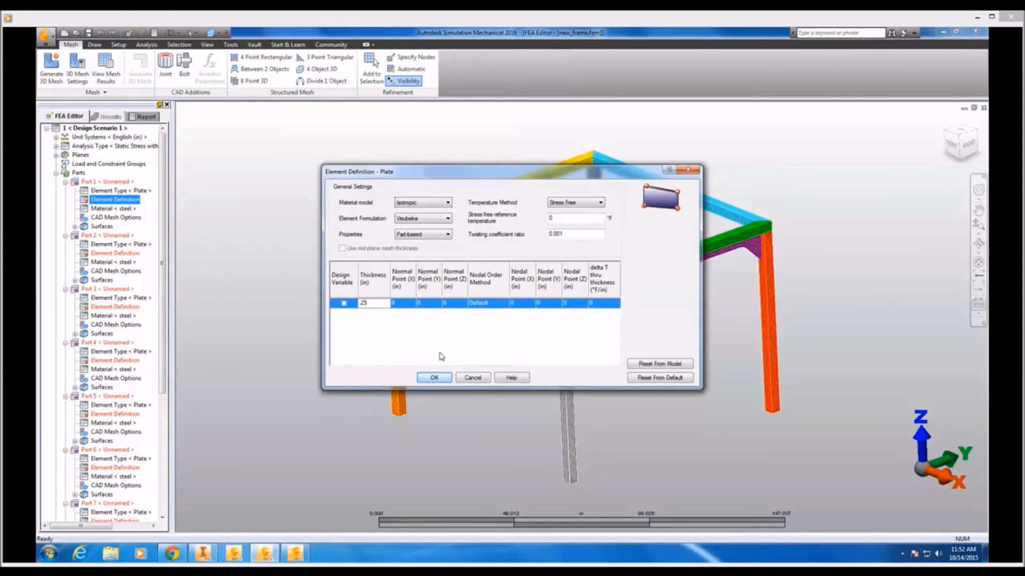
{"action": "left_click", "coordinate": [433, 378]}
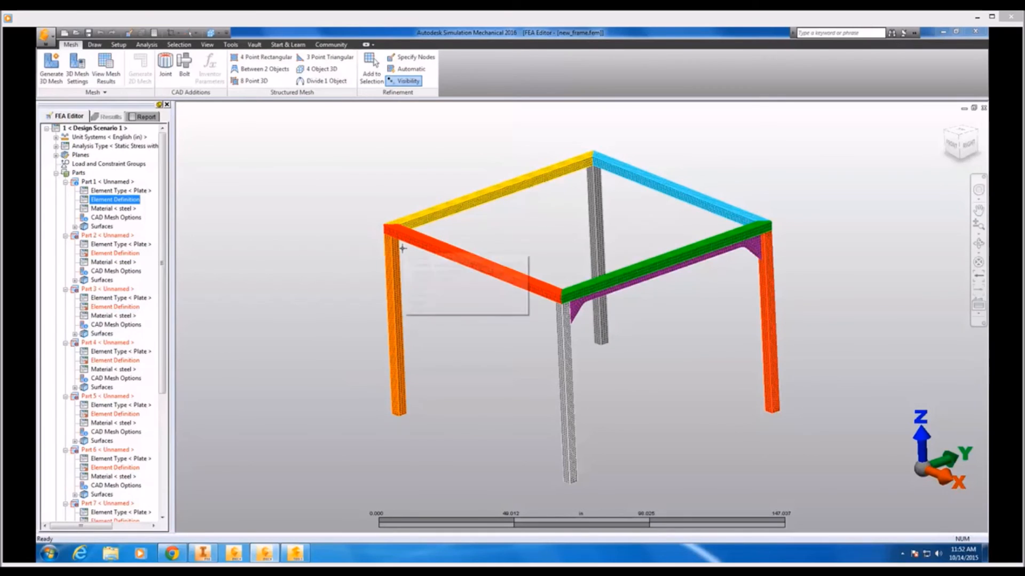
Step: Review the load and constraint groups, run the simulation, and open the von Mises results
{"action": "left_click", "coordinate": [146, 44]}
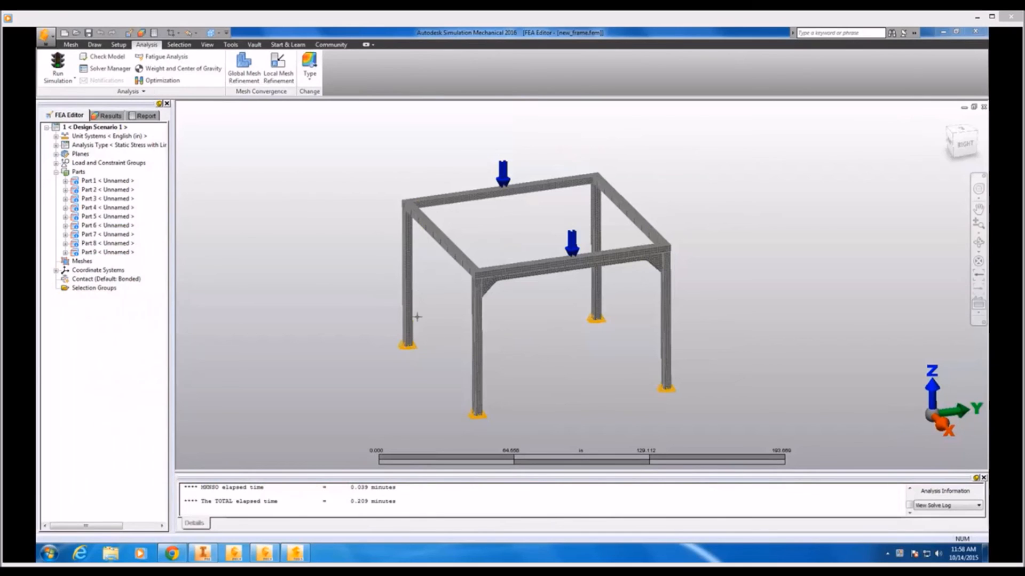
{"action": "left_click", "coordinate": [56, 162]}
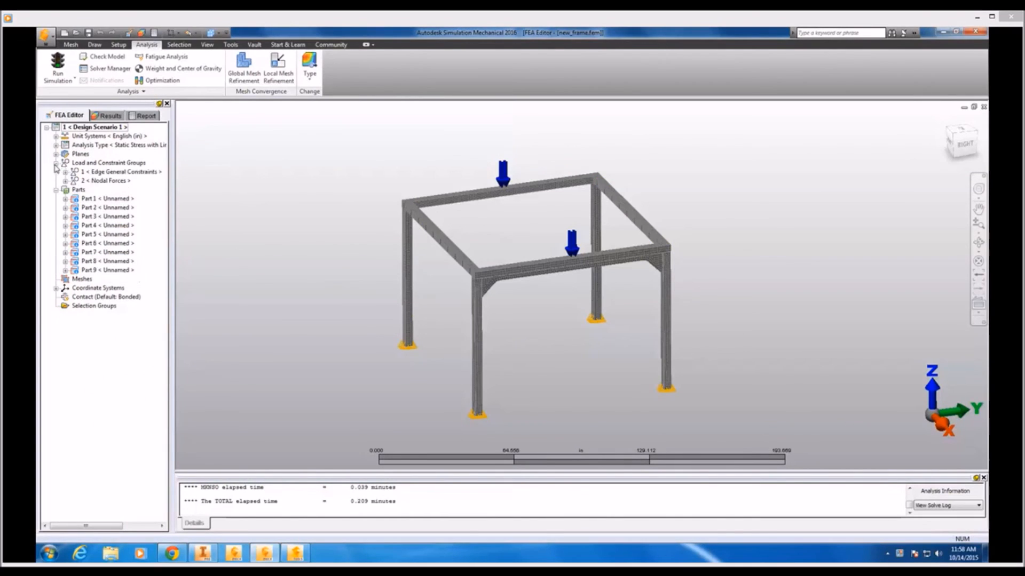
{"action": "left_click", "coordinate": [106, 180]}
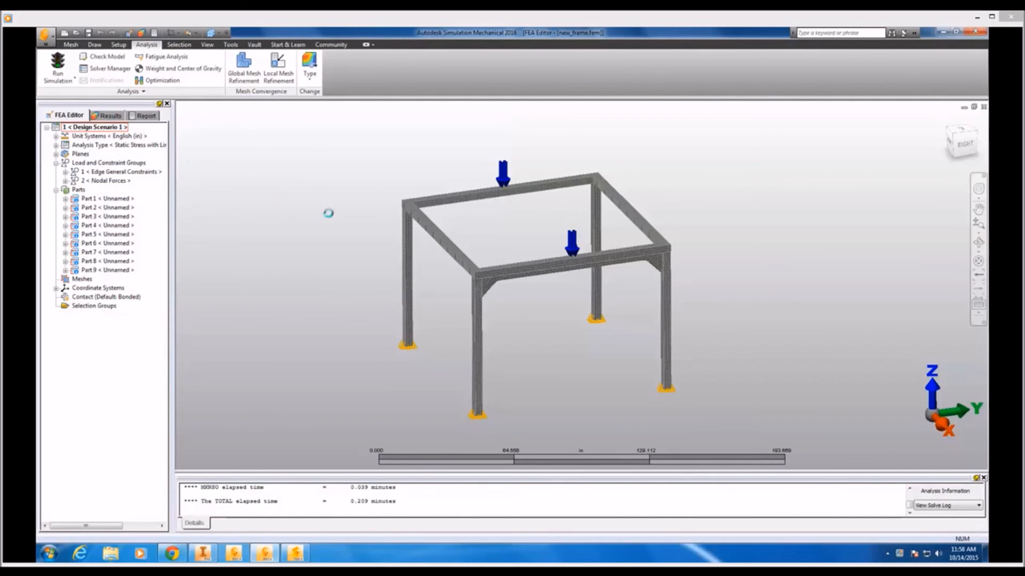
{"action": "left_click", "coordinate": [110, 115]}
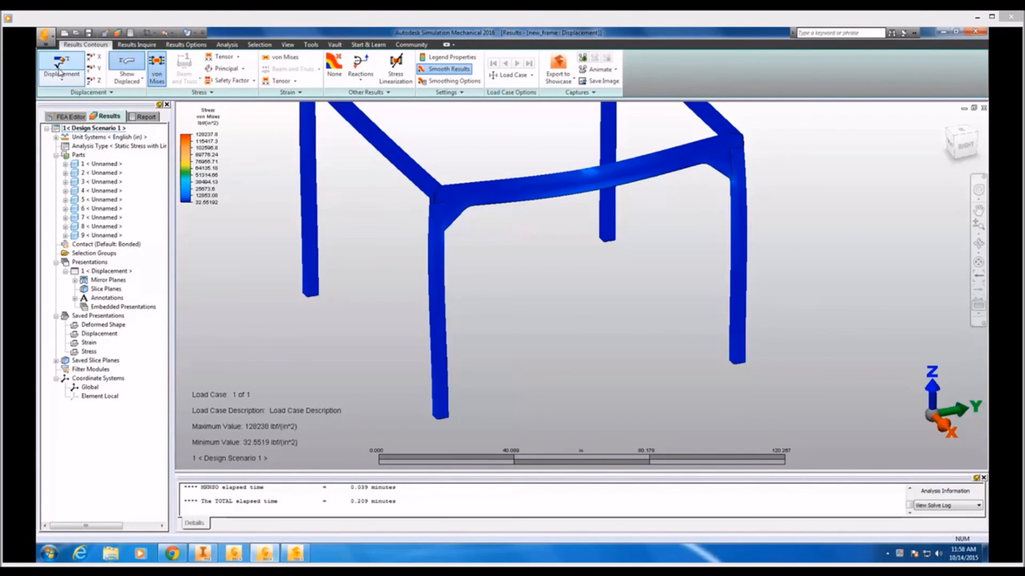
Step: Set a manual 0–36000 psi stress legend range and view the frame from the Right
{"action": "left_click", "coordinate": [61, 69]}
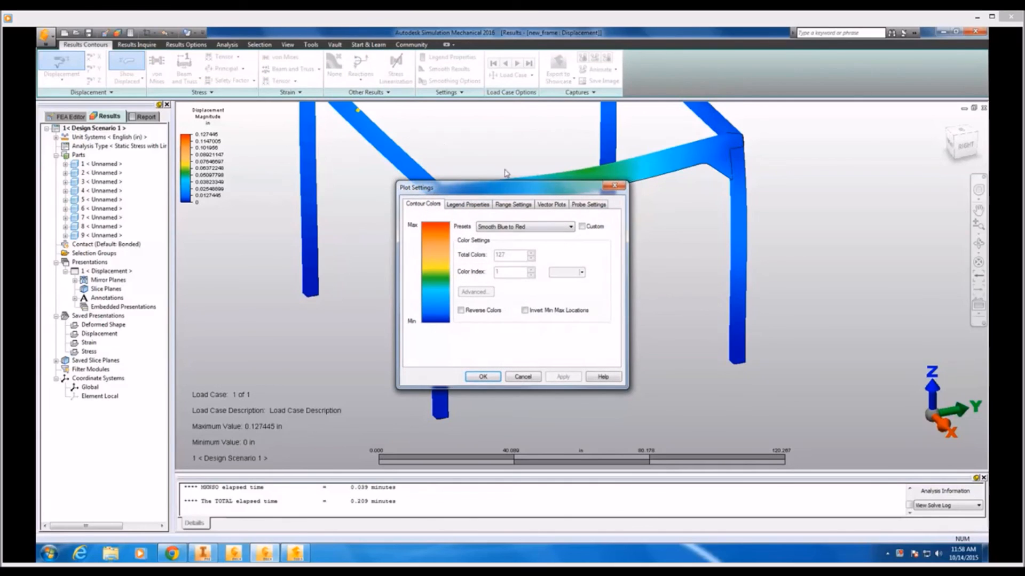
{"action": "left_click", "coordinate": [513, 204]}
{"action": "type", "text": "36"}
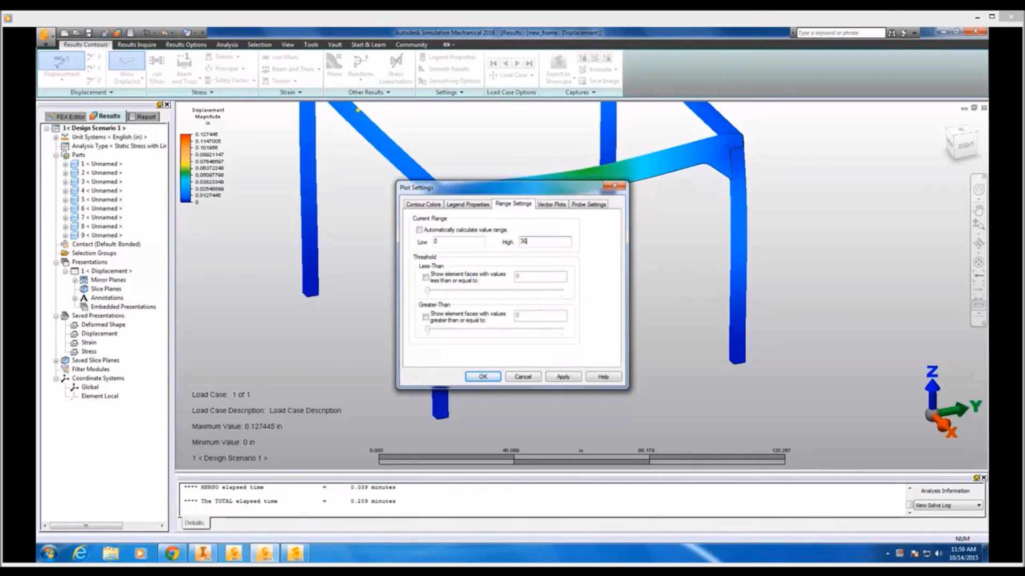
{"action": "left_click", "coordinate": [483, 376]}
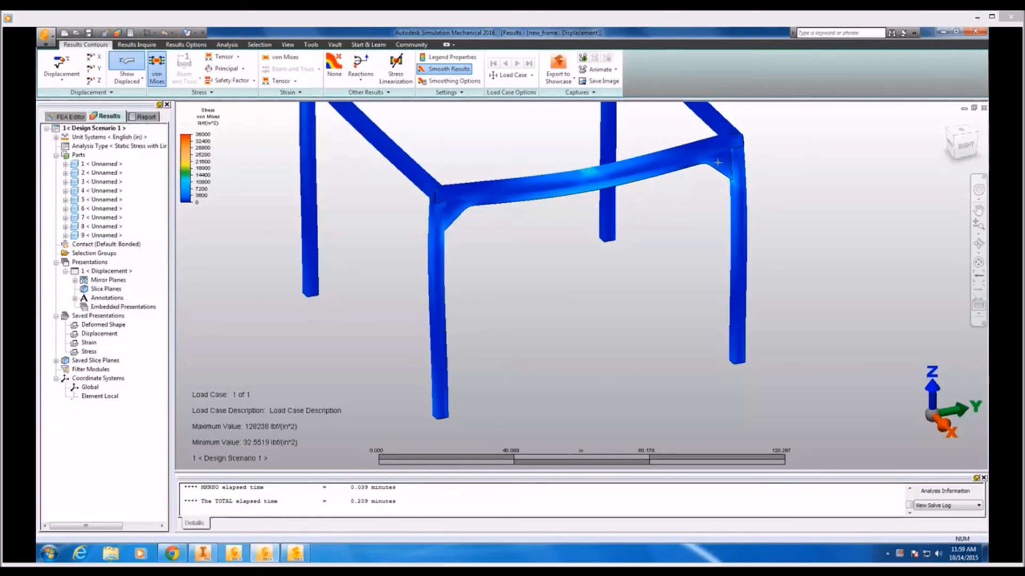
{"action": "mouse_move", "coordinate": [595, 167]}
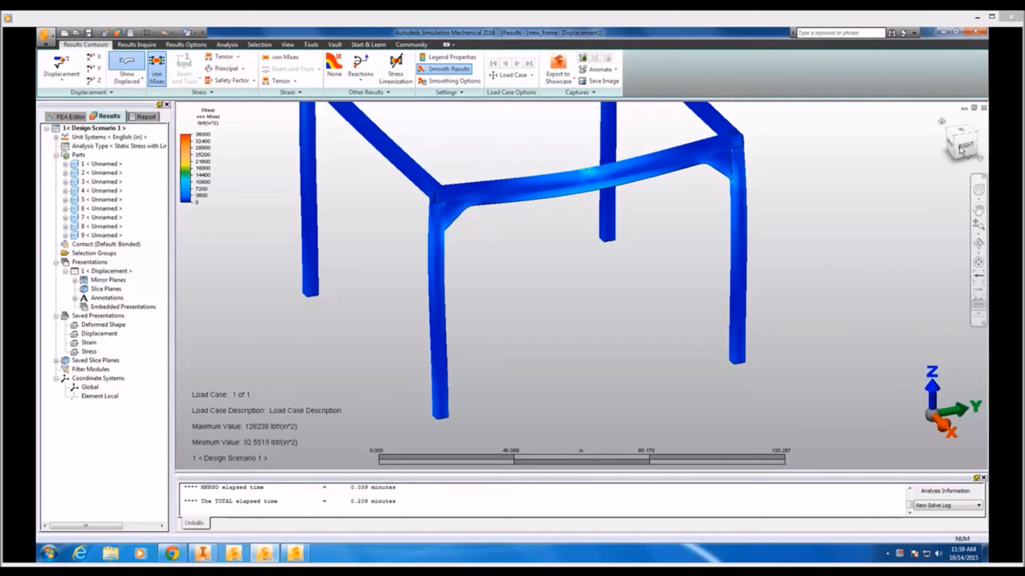
{"action": "left_click", "coordinate": [960, 140]}
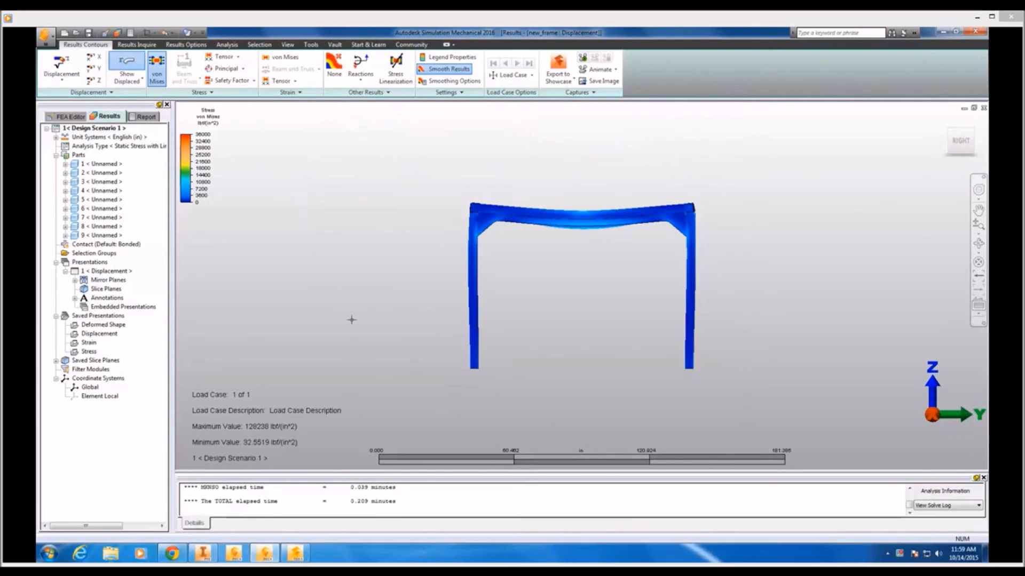